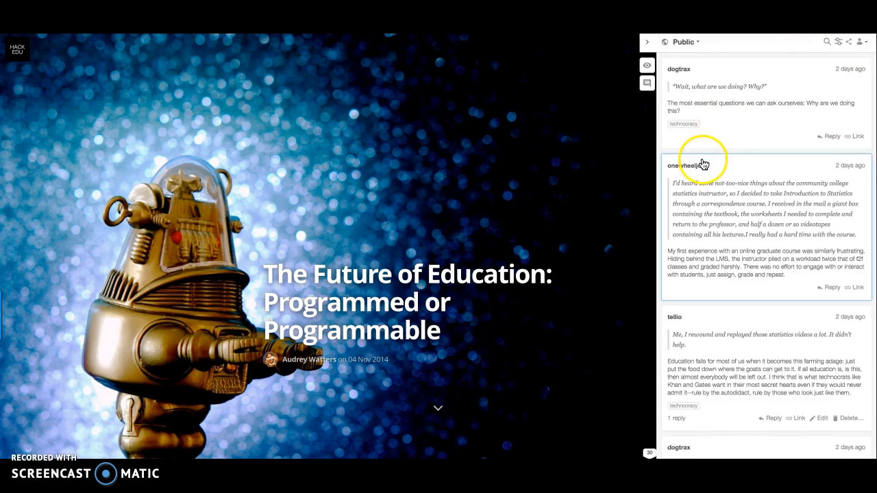
Scroll the sidebar annotations and follow the first annotation's 'technocracy' tag to its stream.
{"action": "scroll", "scroll_direction": "down", "scroll_amount": 3}
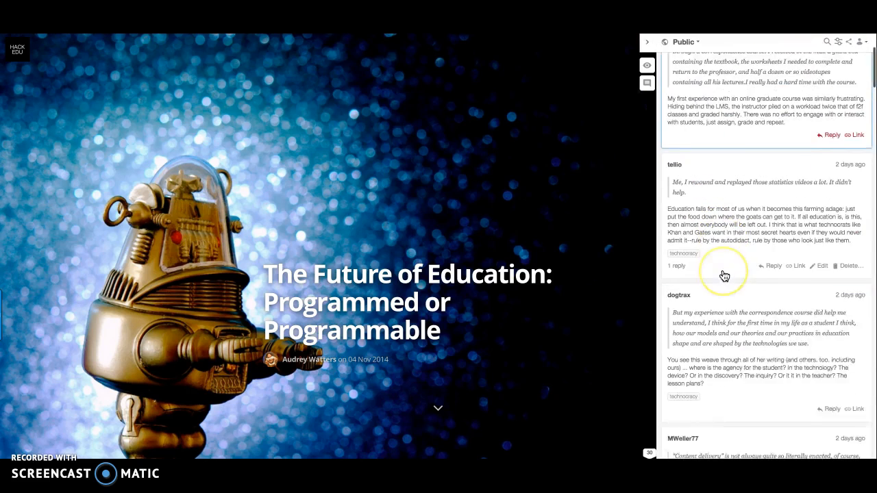
{"action": "scroll", "scroll_direction": "up", "scroll_amount": 3}
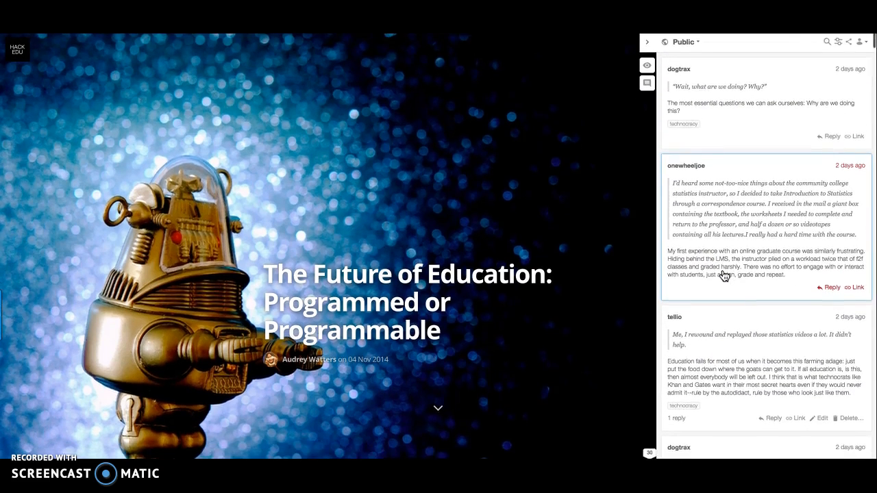
{"action": "scroll", "scroll_direction": "down", "scroll_amount": 3}
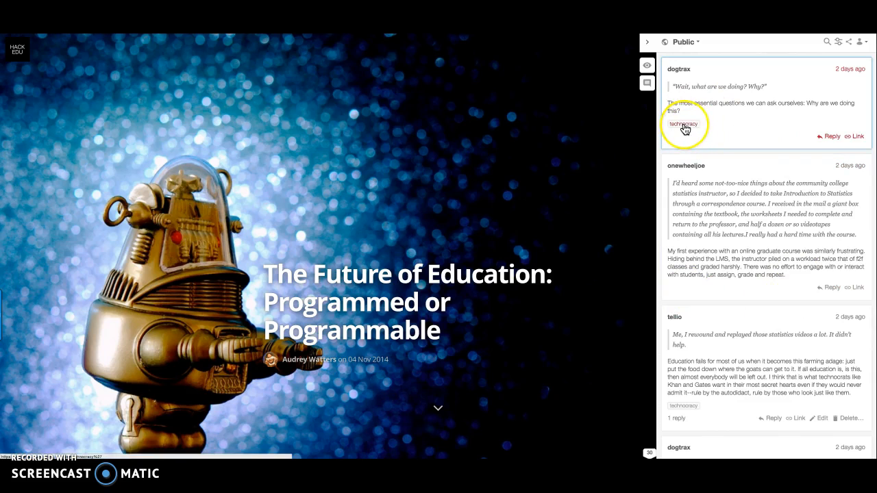
{"action": "mouse_move", "coordinate": [684, 129]}
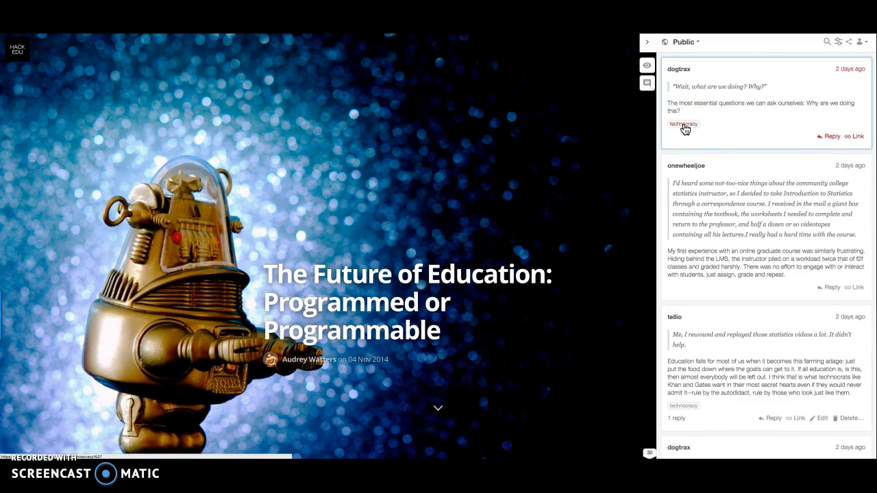
{"action": "left_click", "coordinate": [682, 124]}
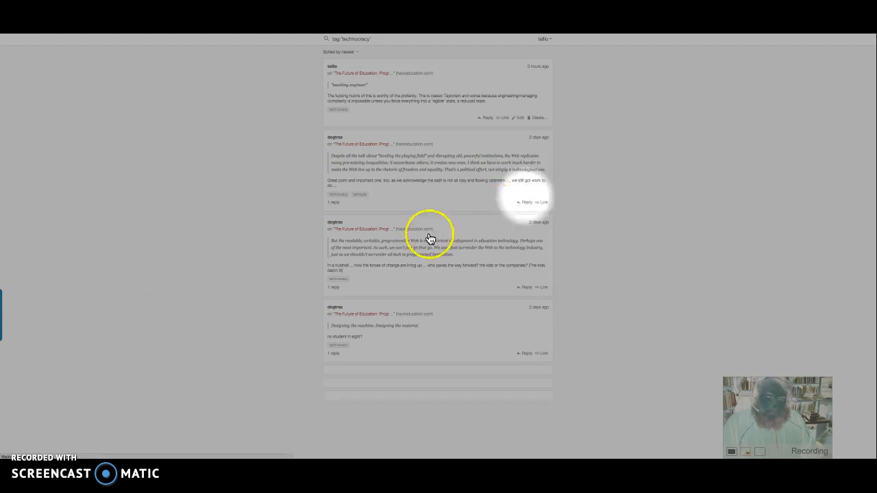
Scroll through the technocracy tag stream before returning to the article's sidebar.
{"action": "scroll", "scroll_direction": "down", "scroll_amount": 3}
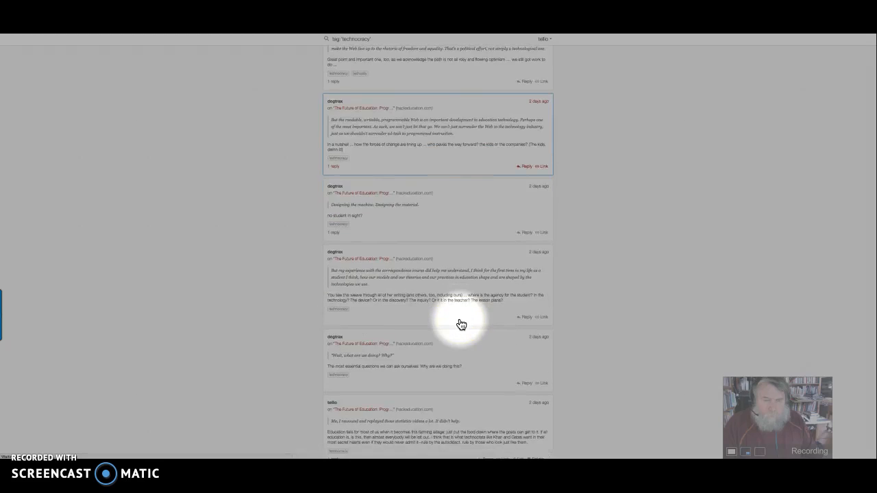
{"action": "scroll", "scroll_direction": "up", "scroll_amount": 3}
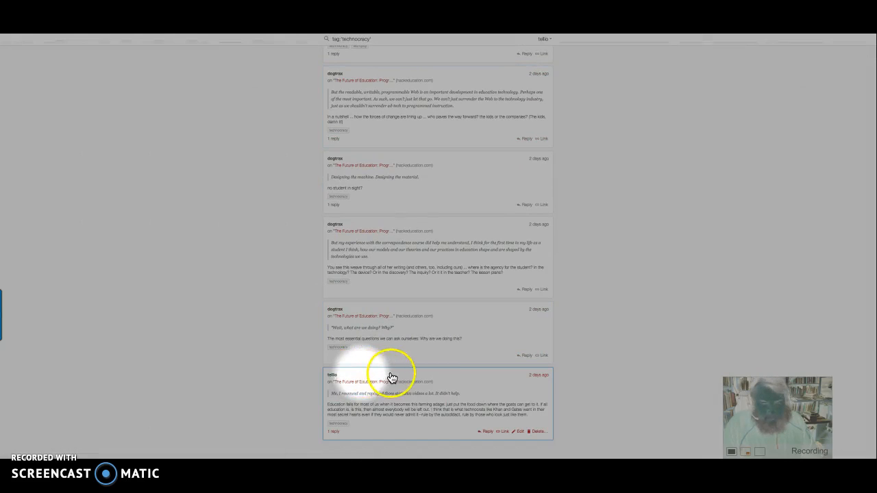
{"action": "scroll", "scroll_direction": "up", "scroll_amount": 3}
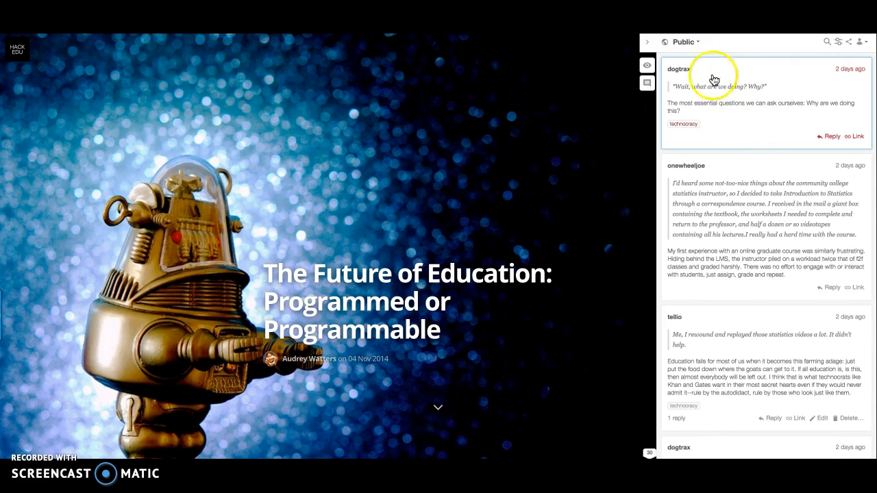
{"action": "mouse_move", "coordinate": [682, 49]}
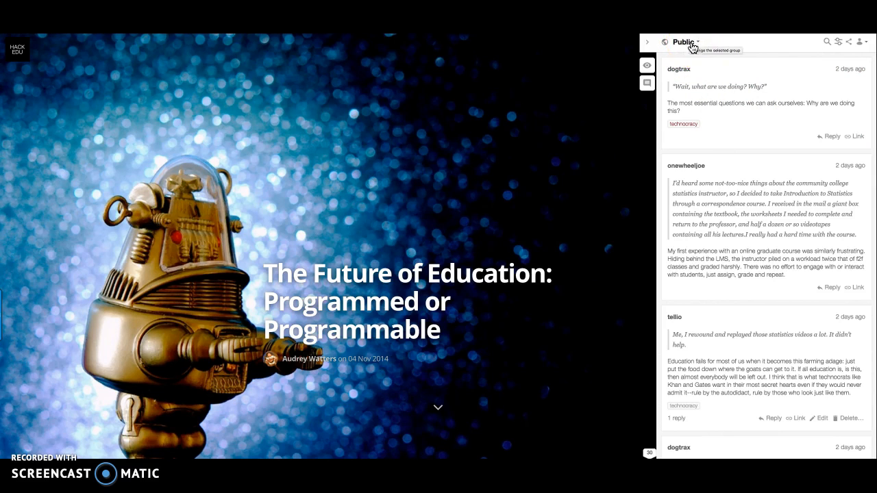
{"action": "mouse_move", "coordinate": [723, 129]}
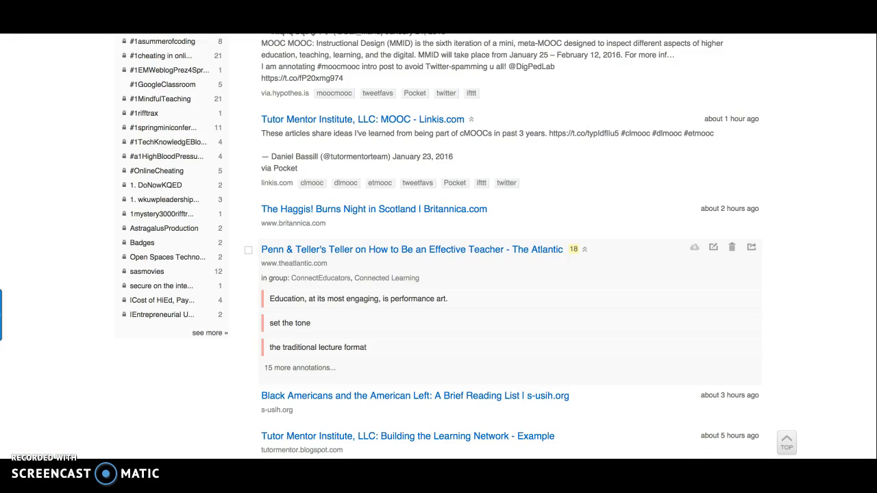
Open the Penn & Teller Atlantic bookmark from the Diigo library and review its highlights top to bottom.
{"action": "left_click", "coordinate": [411, 250]}
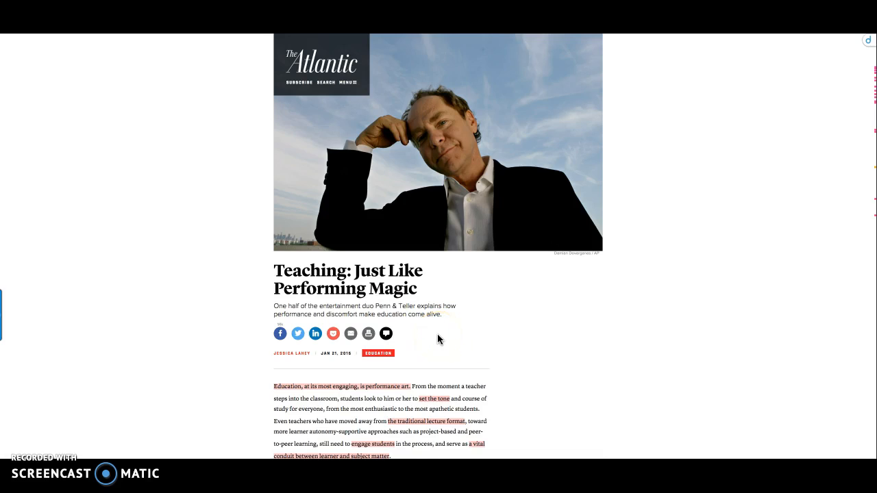
{"action": "left_click", "coordinate": [480, 349]}
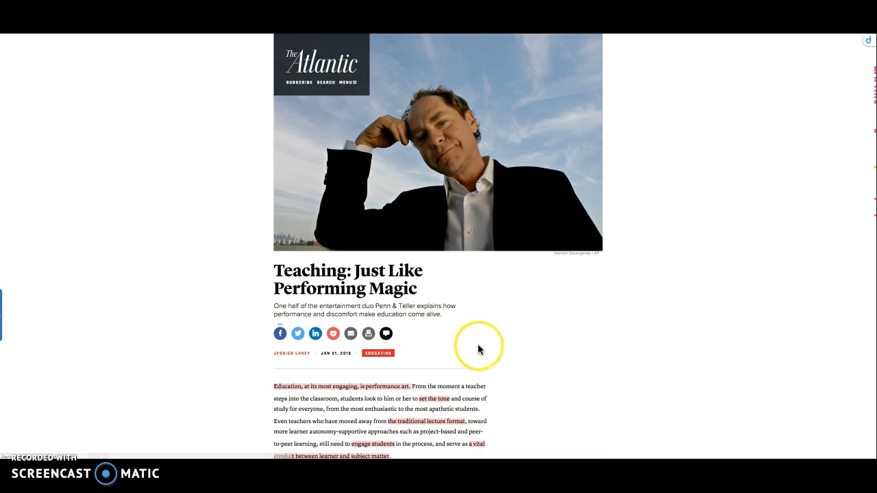
{"action": "mouse_move", "coordinate": [194, 303]}
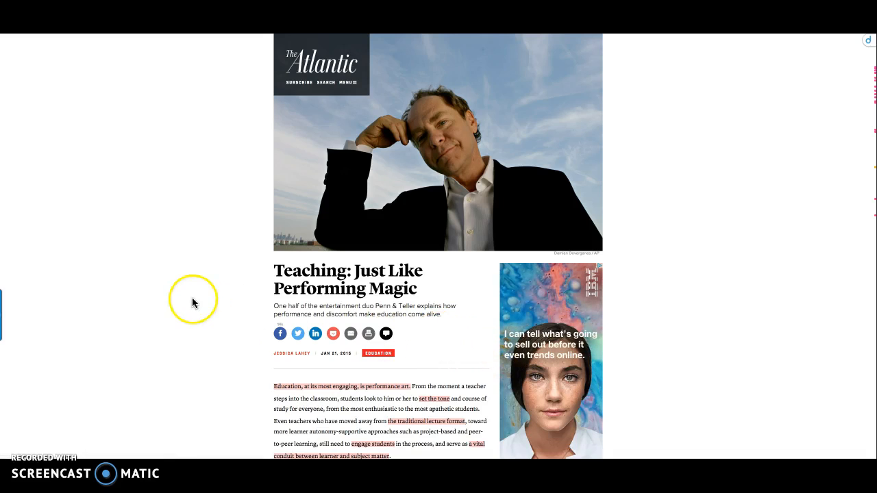
{"action": "scroll", "scroll_direction": "down", "scroll_amount": 3}
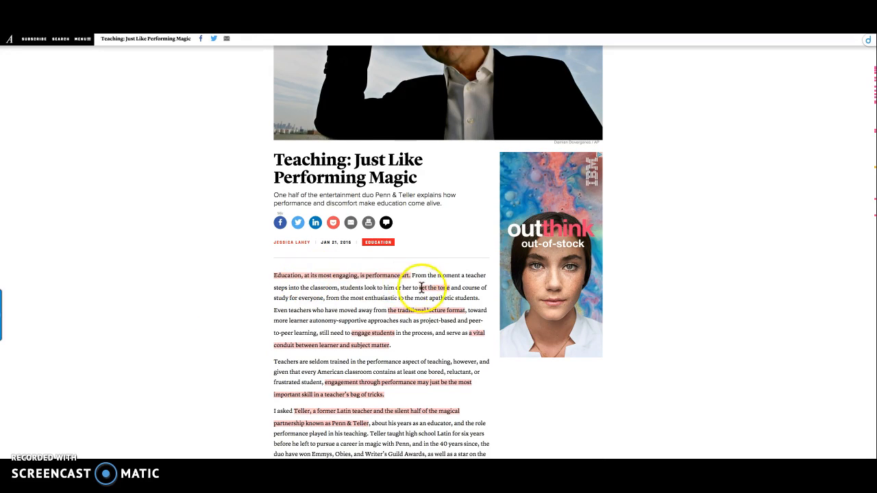
{"action": "scroll", "scroll_direction": "down", "scroll_amount": 3}
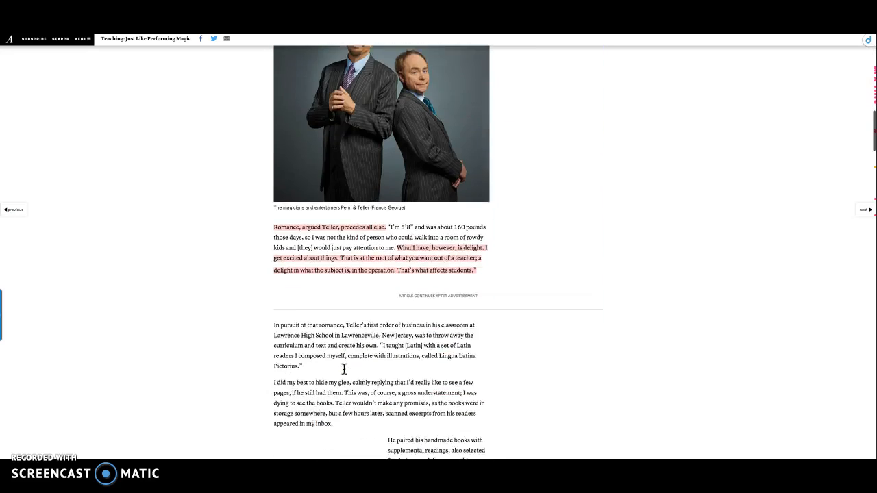
{"action": "scroll", "scroll_direction": "down", "scroll_amount": 3}
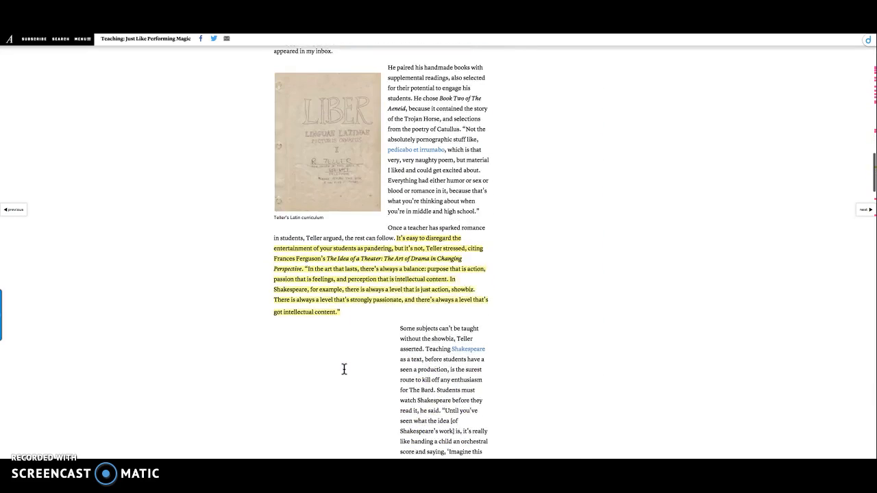
{"action": "scroll", "scroll_direction": "down", "scroll_amount": 3}
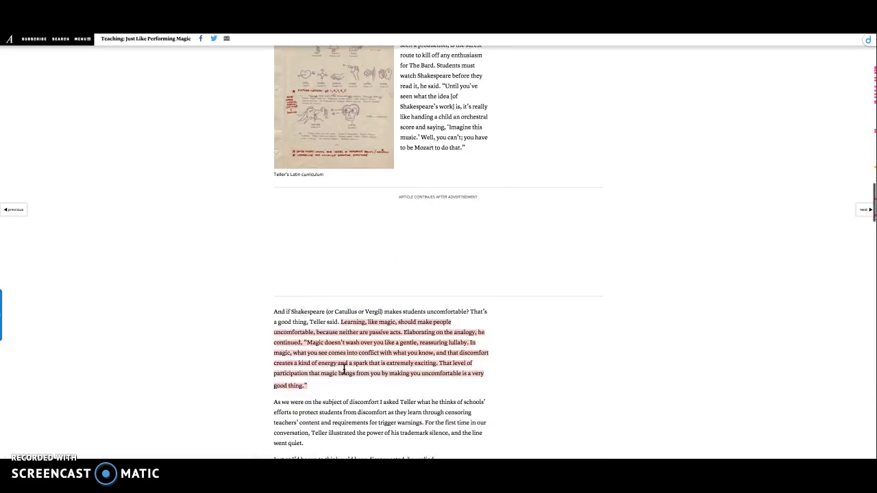
{"action": "scroll", "scroll_direction": "down", "scroll_amount": 3}
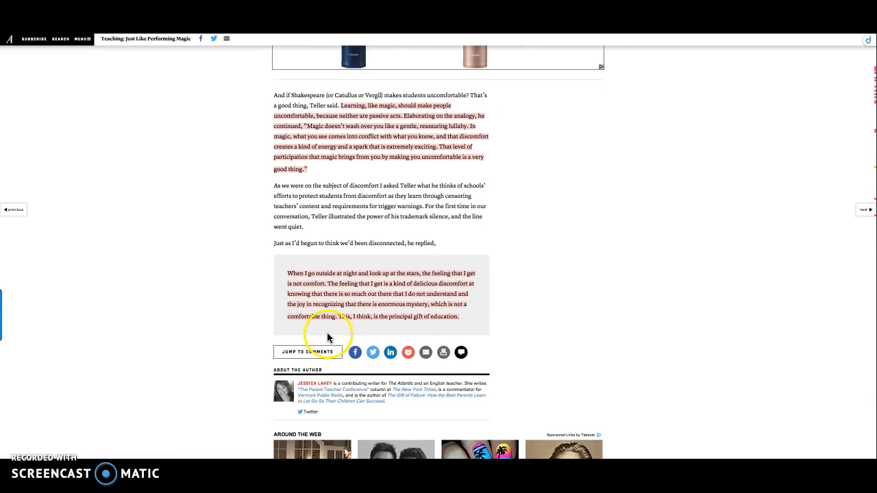
{"action": "scroll", "scroll_direction": "up", "scroll_amount": 3}
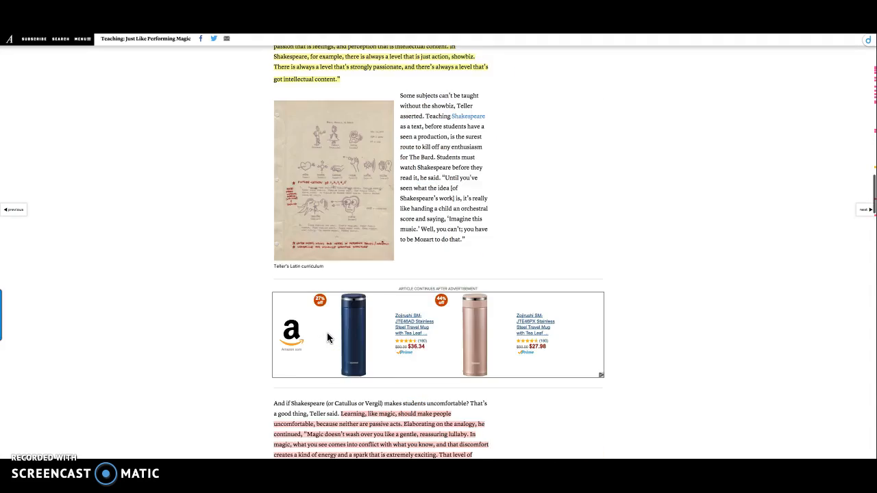
{"action": "scroll", "scroll_direction": "up", "scroll_amount": 3}
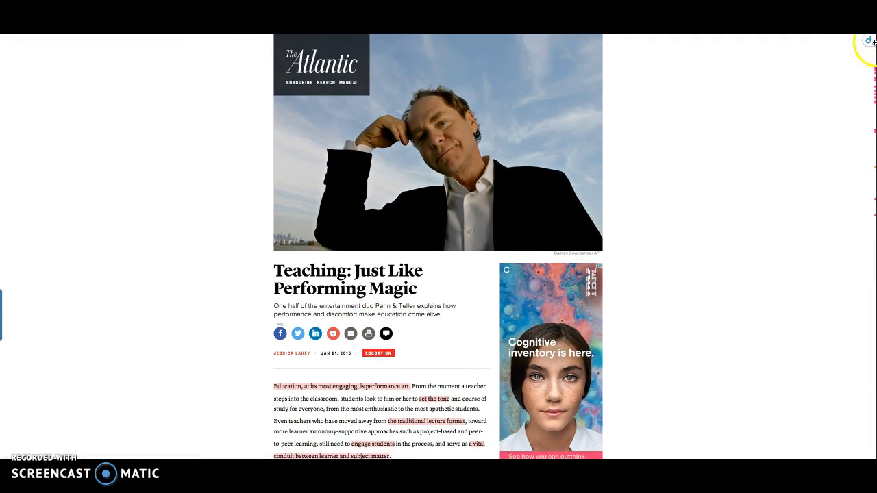
Show Diigo's annotation list for the Atlantic article and scroll through its saved highlights.
{"action": "left_click", "coordinate": [865, 40]}
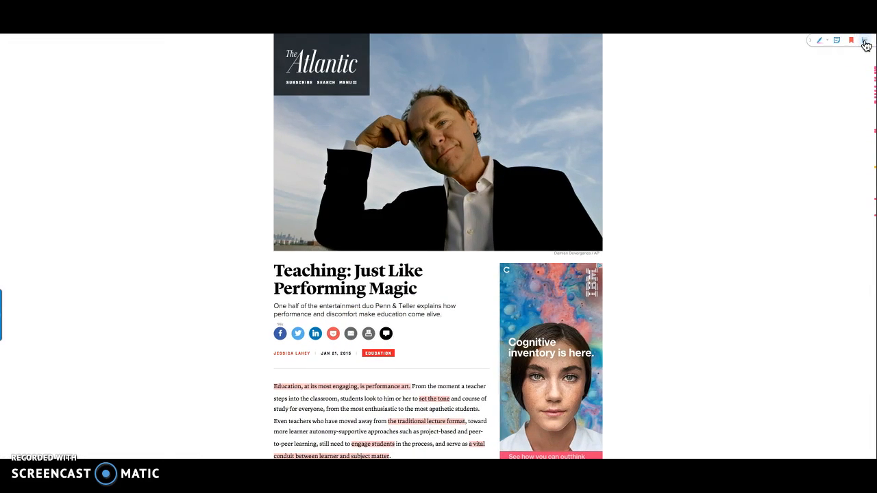
{"action": "left_click", "coordinate": [864, 38]}
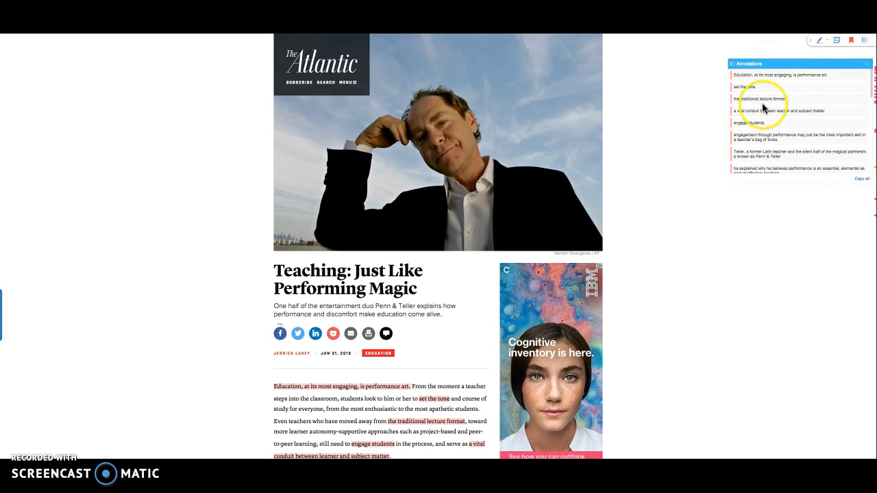
{"action": "scroll", "scroll_direction": "down", "scroll_amount": 3}
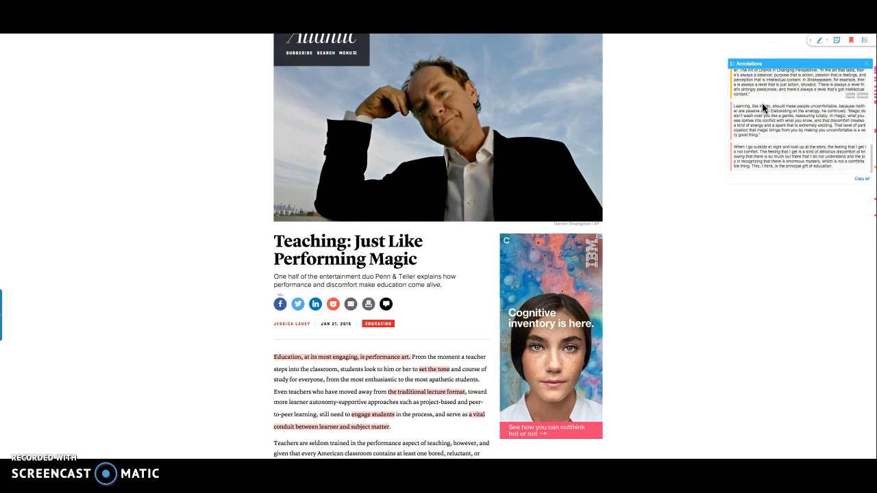
{"action": "scroll", "scroll_direction": "down", "scroll_amount": 3}
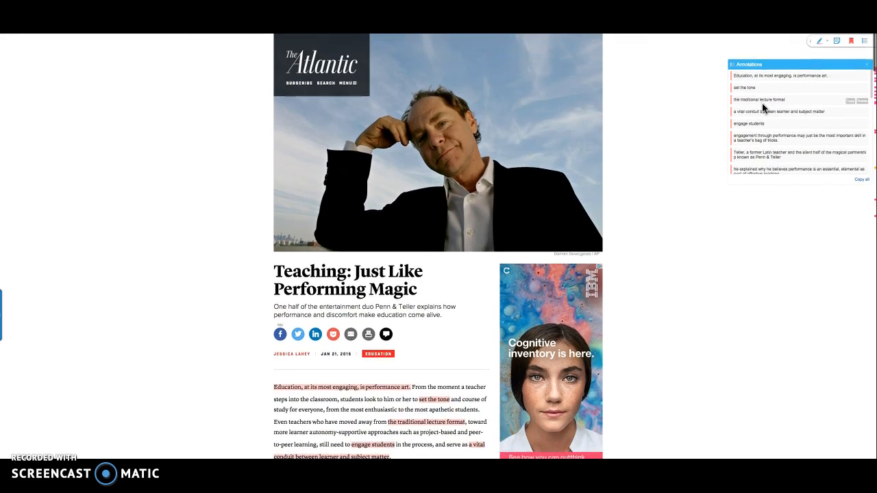
{"action": "left_click", "coordinate": [860, 179]}
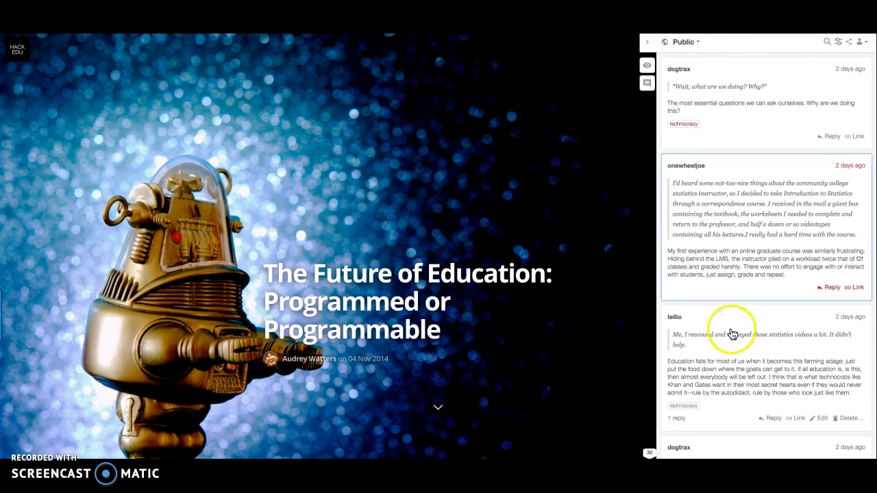
Scroll down through the Future of Education article's annotations in the sidebar.
{"action": "scroll", "scroll_direction": "down", "scroll_amount": 3}
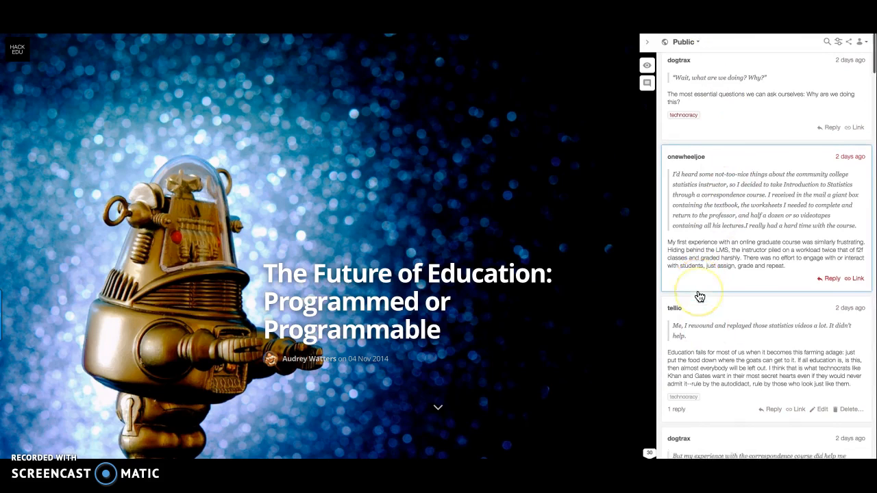
{"action": "scroll", "scroll_direction": "down", "scroll_amount": 3}
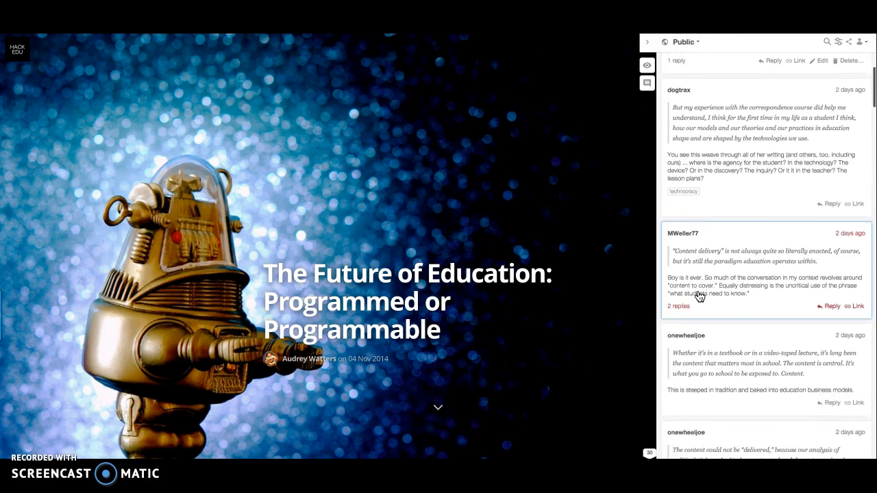
{"action": "scroll", "scroll_direction": "down", "scroll_amount": 3}
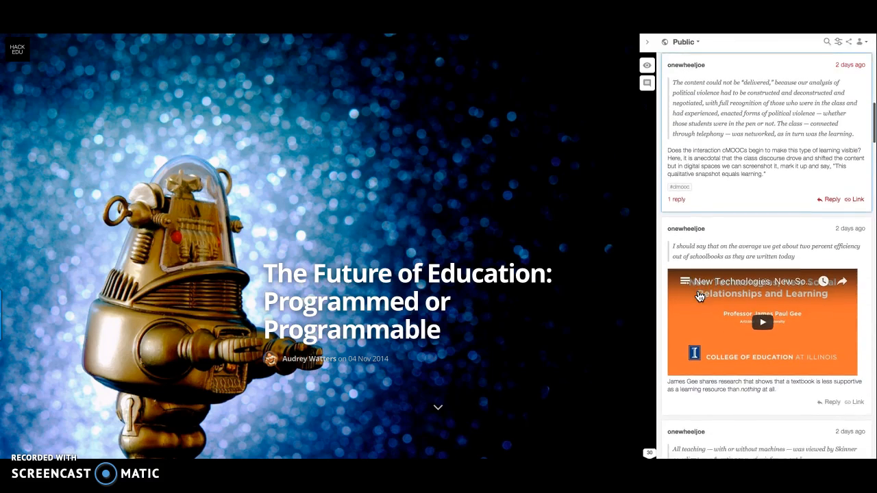
{"action": "scroll", "scroll_direction": "down", "scroll_amount": 3}
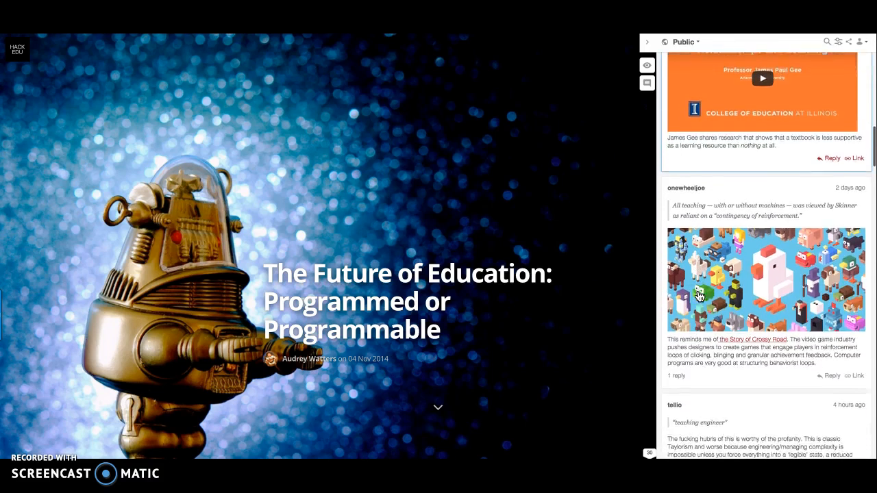
{"action": "scroll", "scroll_direction": "down", "scroll_amount": 3}
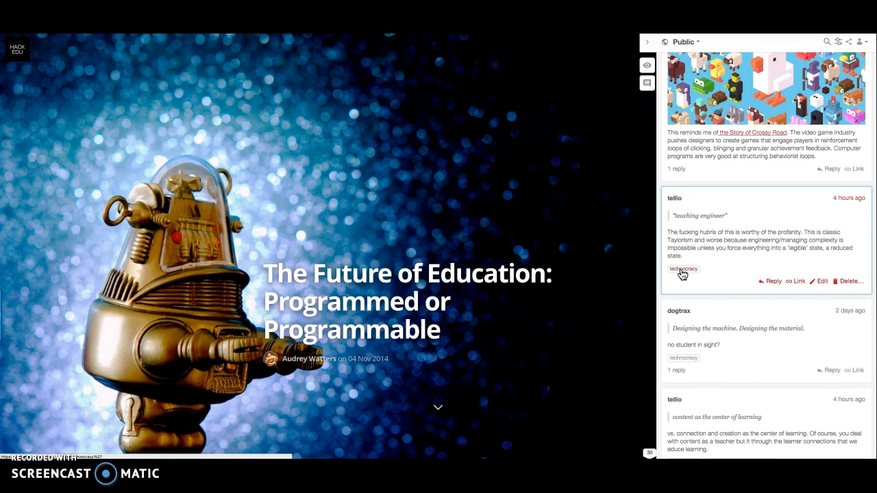
{"action": "mouse_move", "coordinate": [667, 190]}
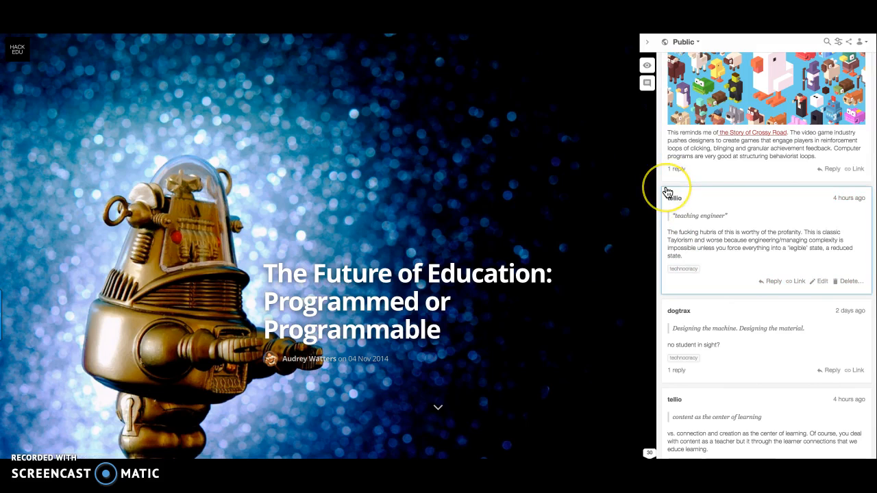
{"action": "mouse_move", "coordinate": [669, 191]}
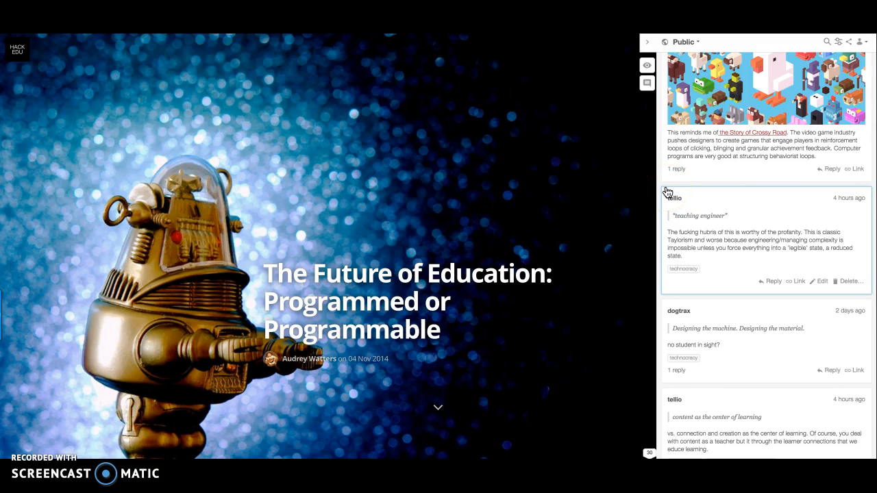
{"action": "mouse_move", "coordinate": [684, 269]}
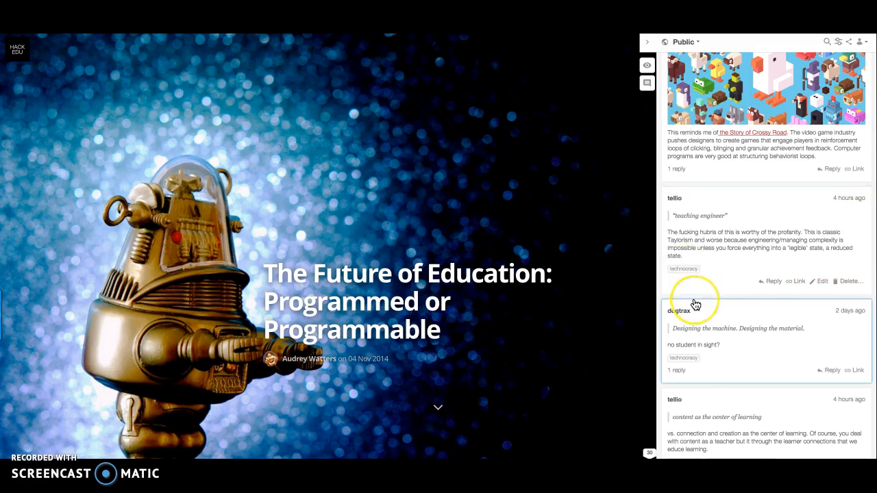
Continue down the sidebar and follow a 'technocracy' tag to the full tag stream.
{"action": "scroll", "scroll_direction": "down", "scroll_amount": 3}
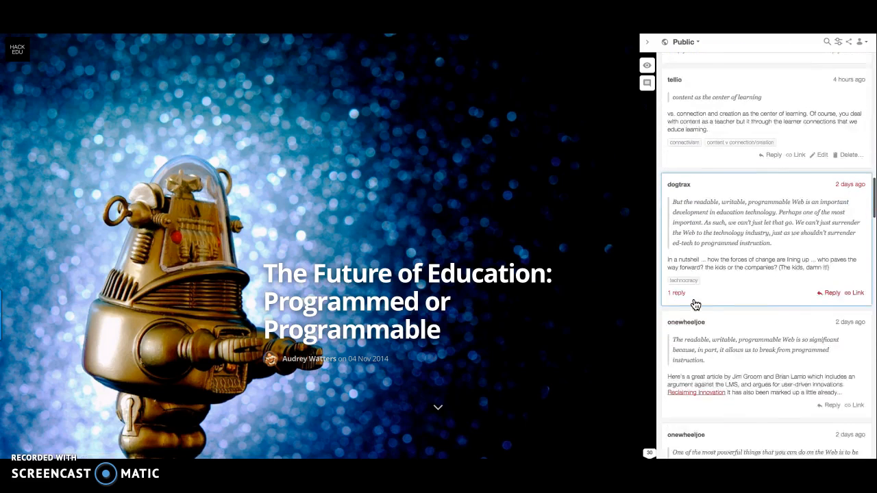
{"action": "scroll", "scroll_direction": "down", "scroll_amount": 3}
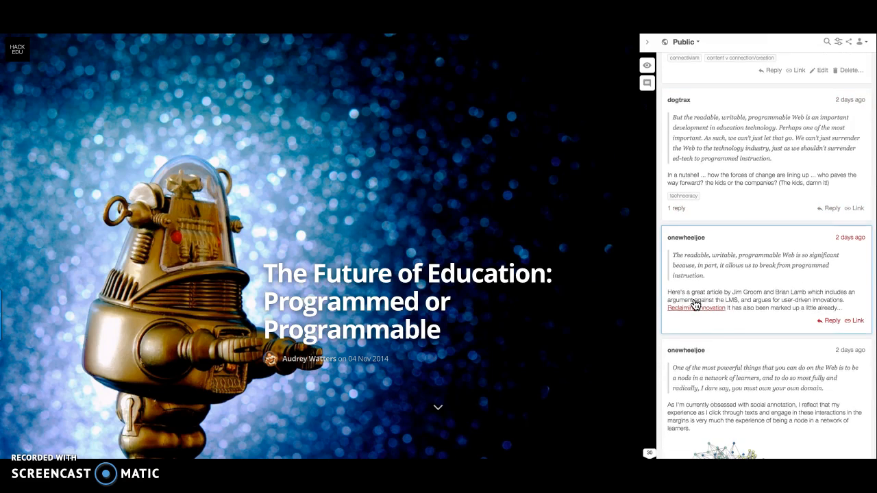
{"action": "scroll", "scroll_direction": "down", "scroll_amount": 3}
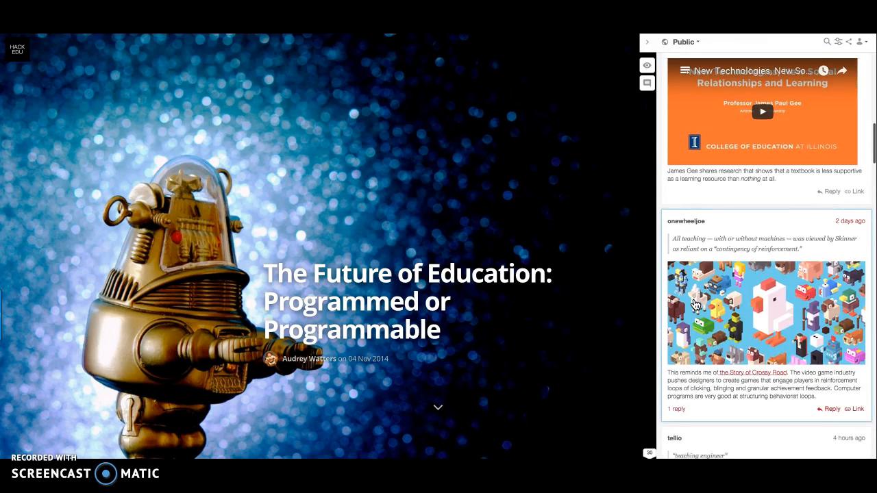
{"action": "scroll", "scroll_direction": "down", "scroll_amount": 3}
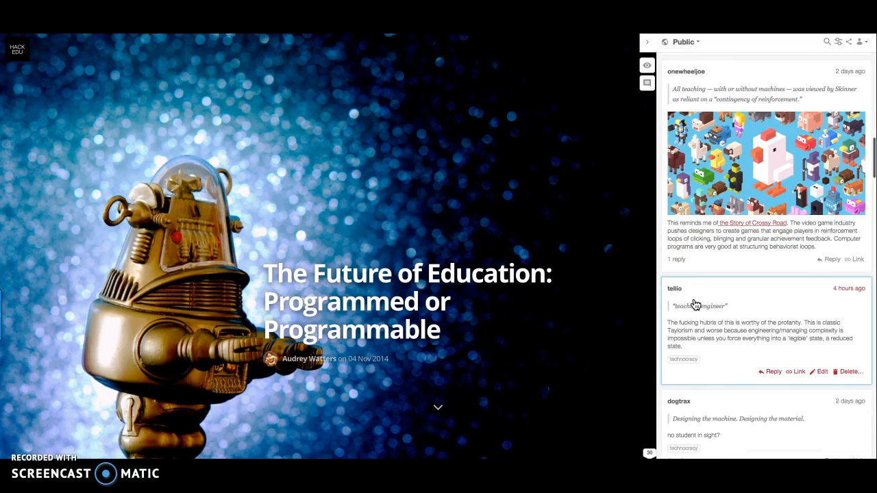
{"action": "scroll", "scroll_direction": "down", "scroll_amount": 3}
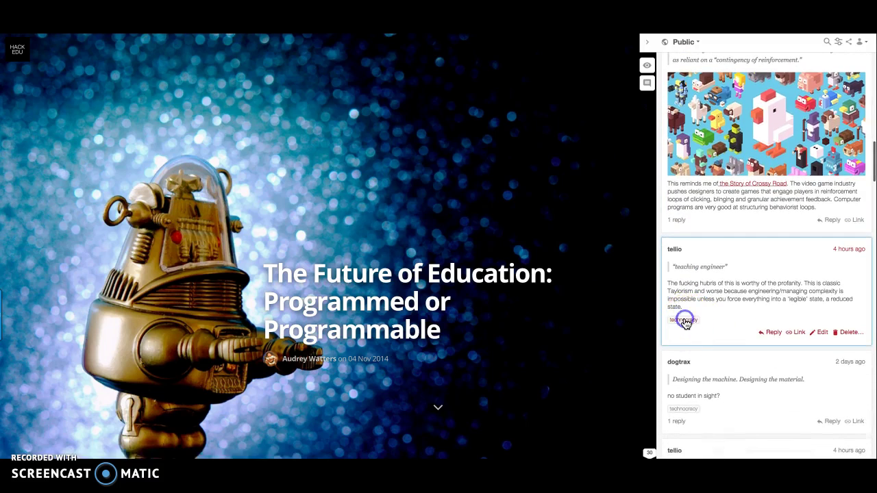
{"action": "left_click", "coordinate": [682, 321]}
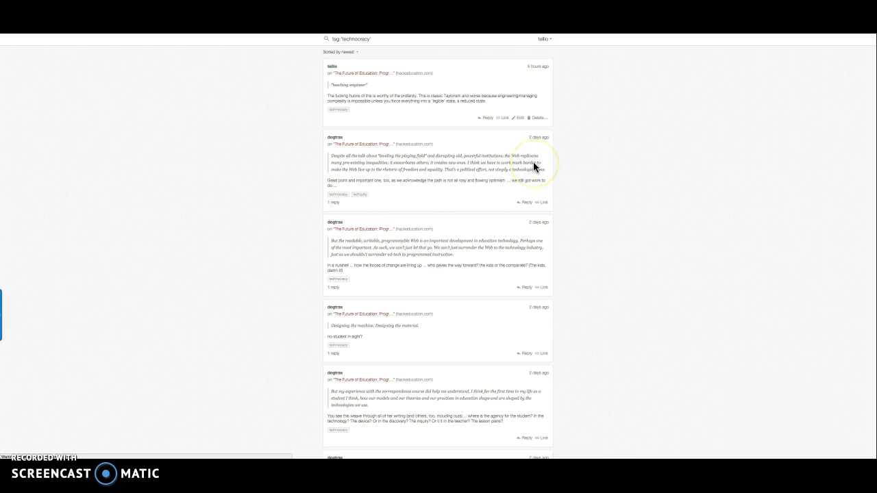
{"action": "mouse_move", "coordinate": [555, 101]}
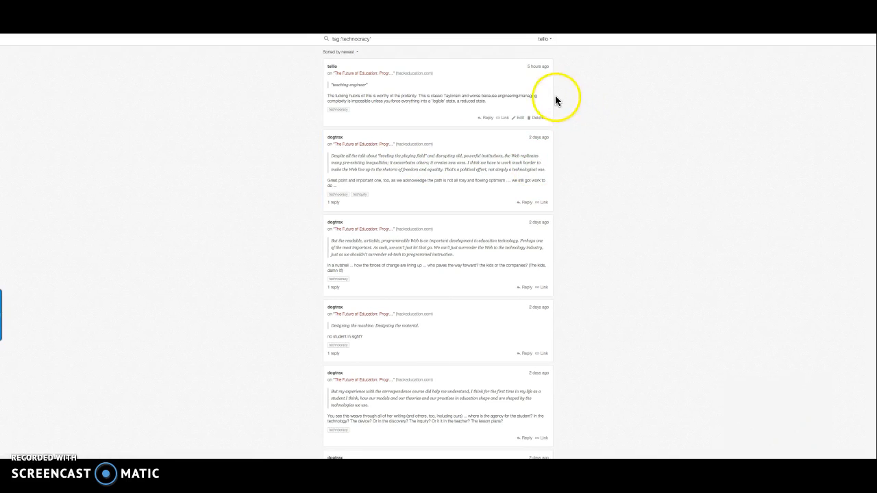
{"action": "mouse_move", "coordinate": [572, 96]}
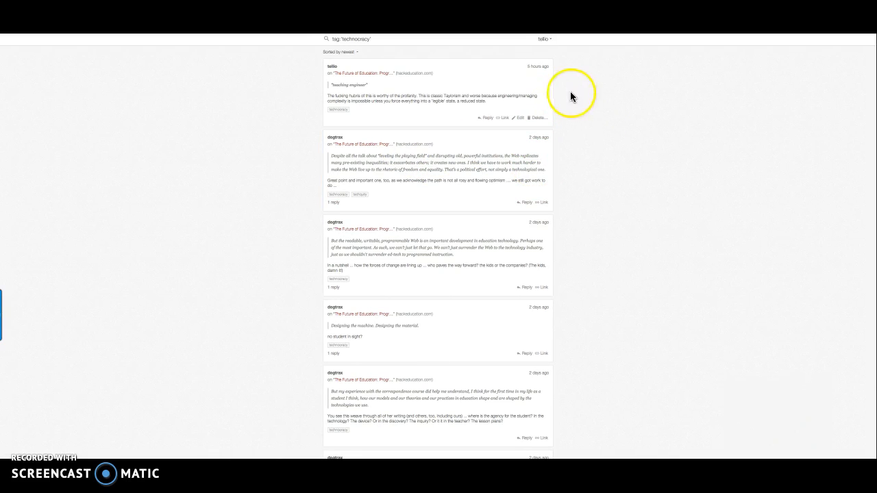
{"action": "mouse_move", "coordinate": [608, 101]}
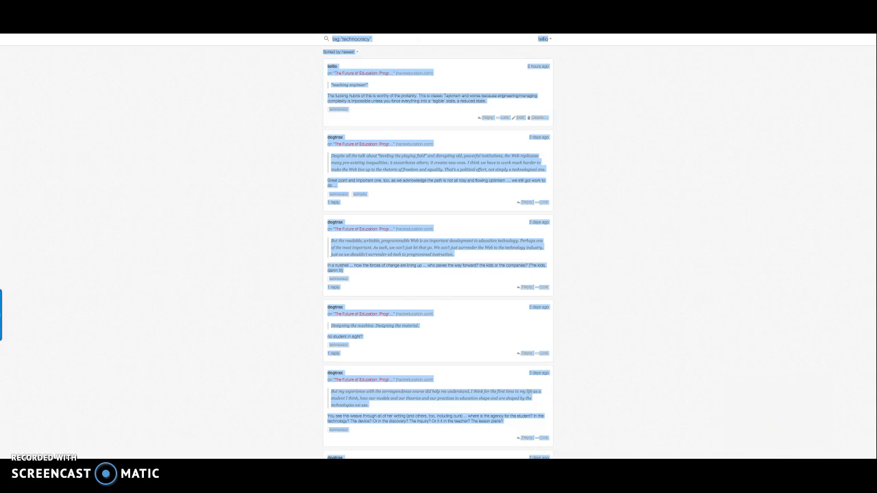
{"action": "mouse_move", "coordinate": [534, 79]}
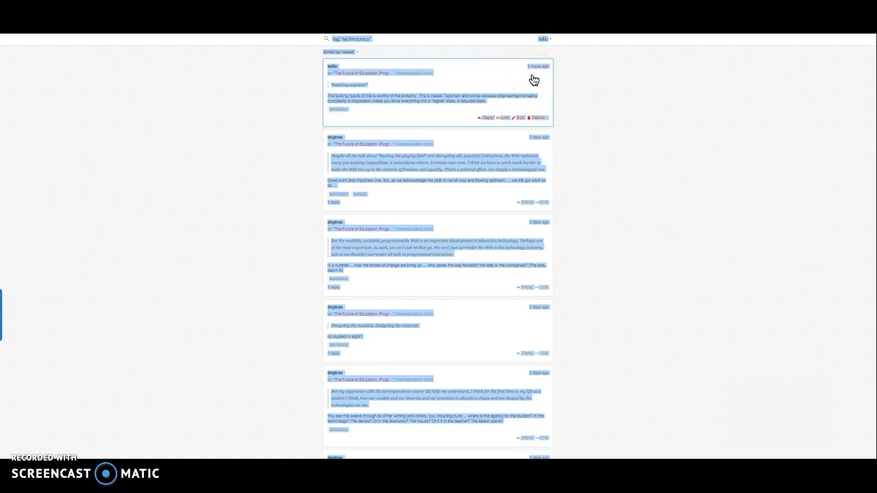
{"action": "mouse_move", "coordinate": [586, 107]}
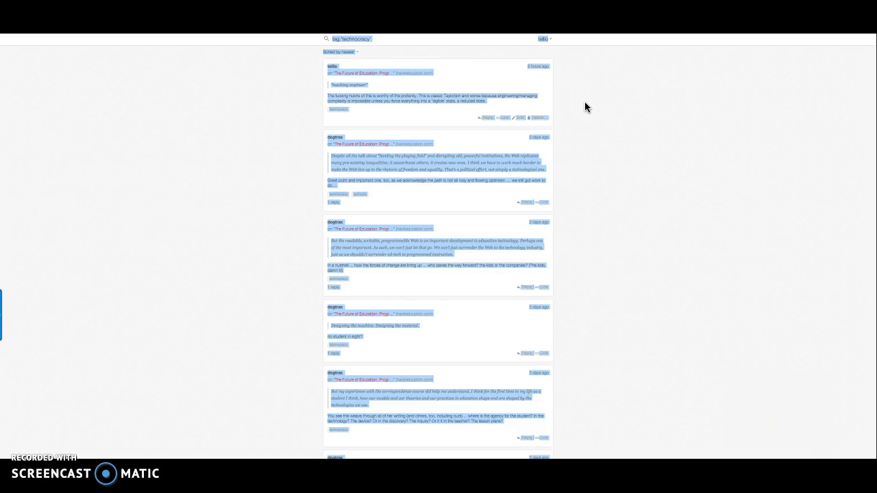
{"action": "mouse_move", "coordinate": [389, 252]}
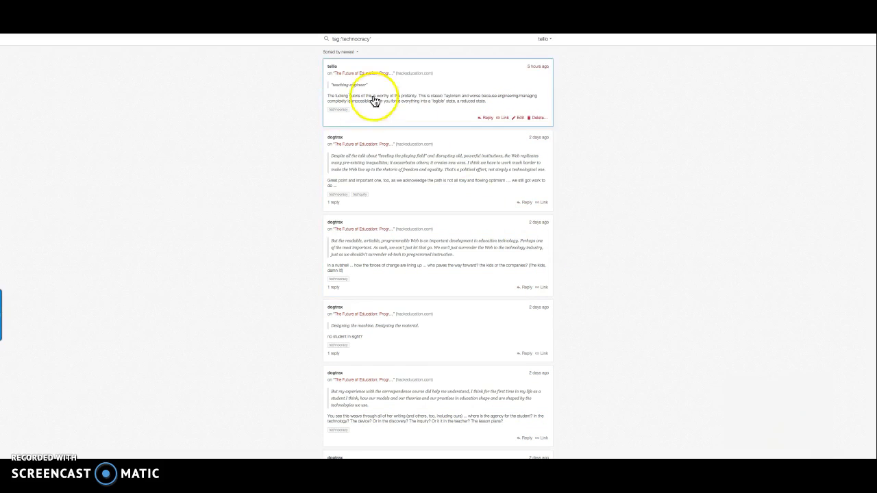
{"action": "mouse_move", "coordinate": [314, 193]}
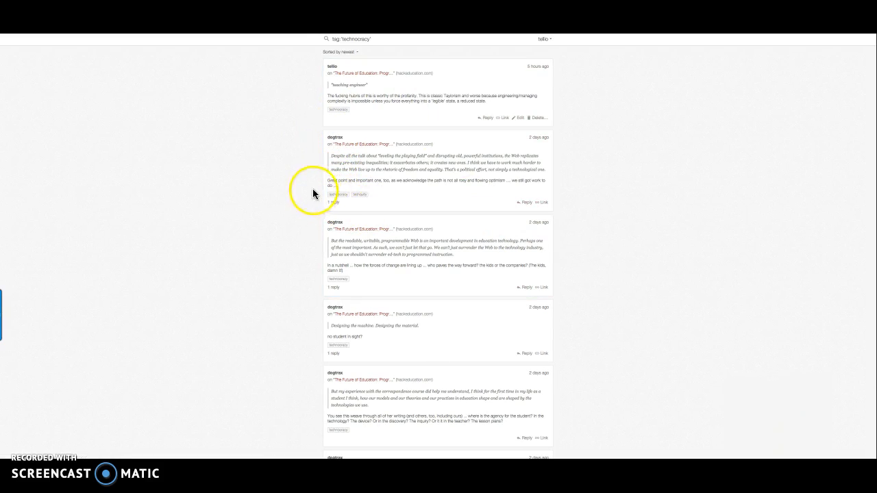
{"action": "mouse_move", "coordinate": [520, 202]}
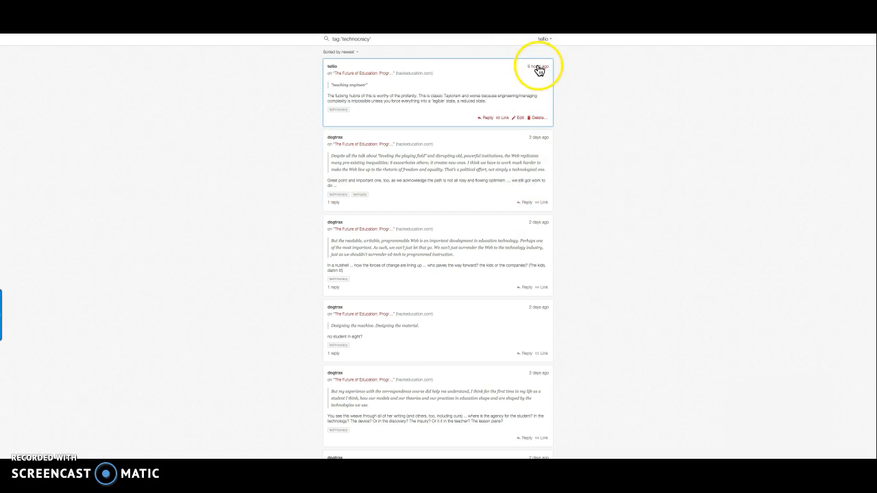
{"action": "mouse_move", "coordinate": [364, 74]}
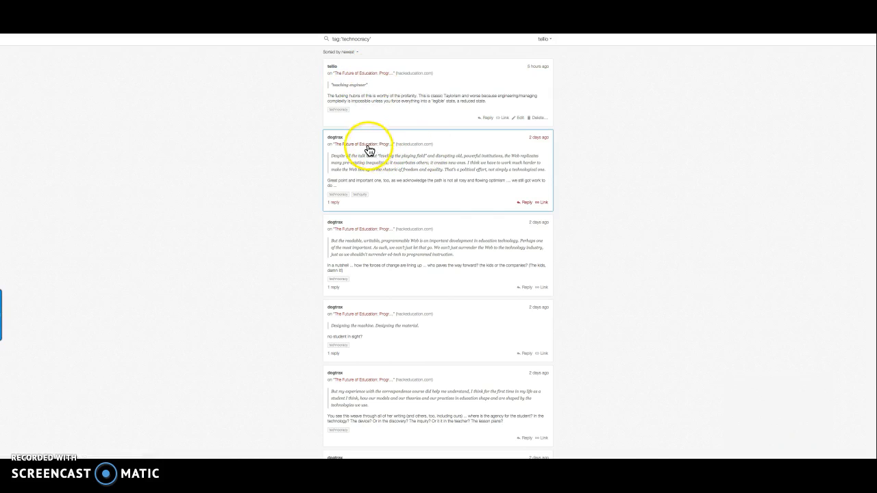
{"action": "scroll", "scroll_direction": "down", "scroll_amount": 3}
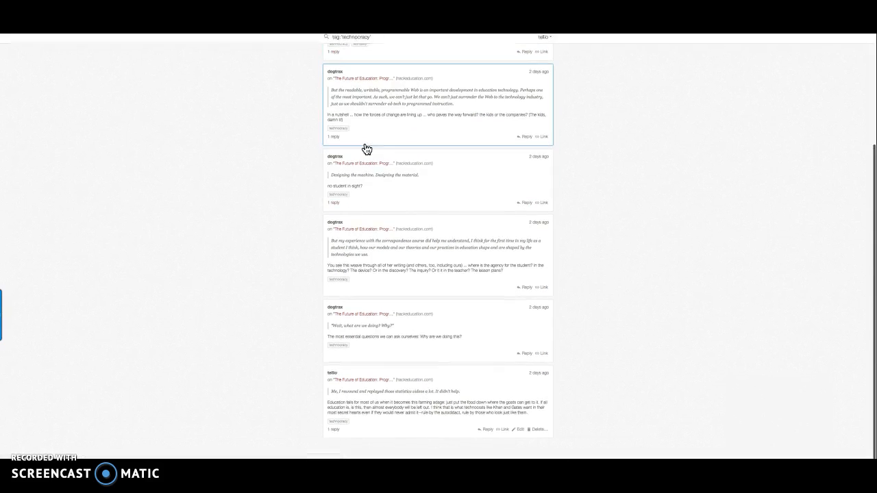
{"action": "scroll", "scroll_direction": "up", "scroll_amount": 3}
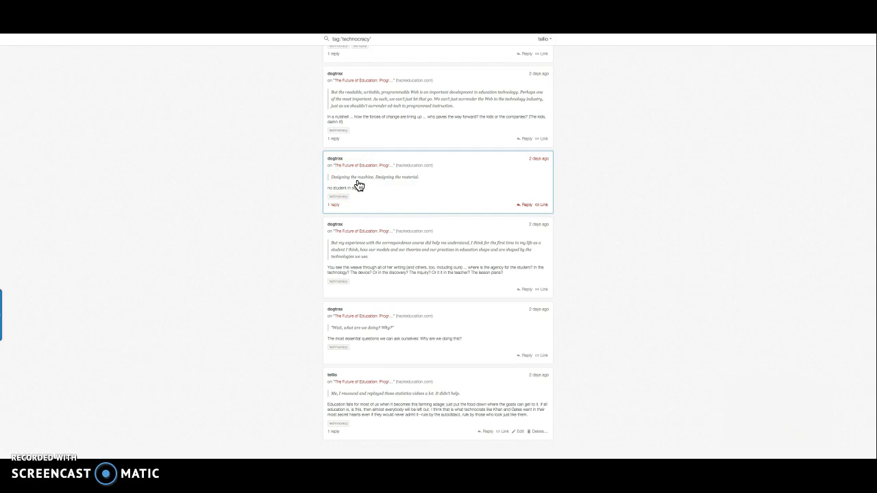
{"action": "mouse_move", "coordinate": [375, 189]}
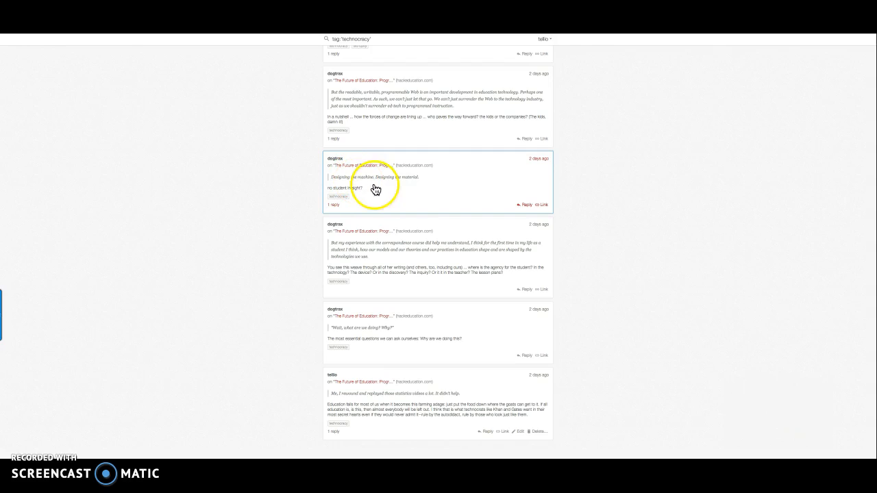
{"action": "mouse_move", "coordinate": [376, 189]}
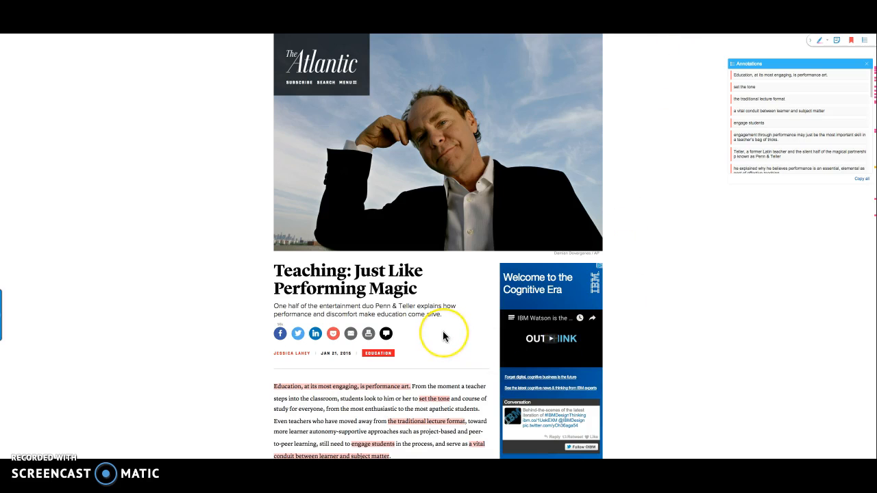
Scroll the Atlantic article and its Diigo highlights before switching back to the technocracy stream.
{"action": "scroll", "scroll_direction": "down", "scroll_amount": 3}
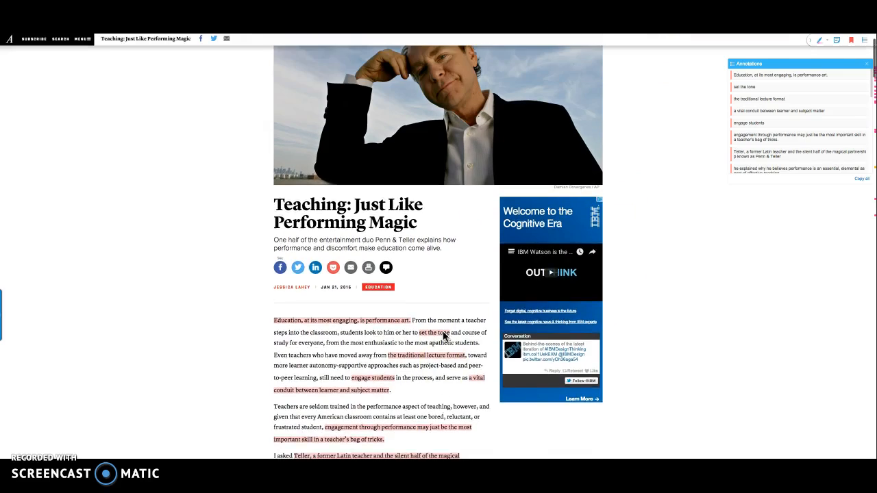
{"action": "scroll", "scroll_direction": "up", "scroll_amount": 3}
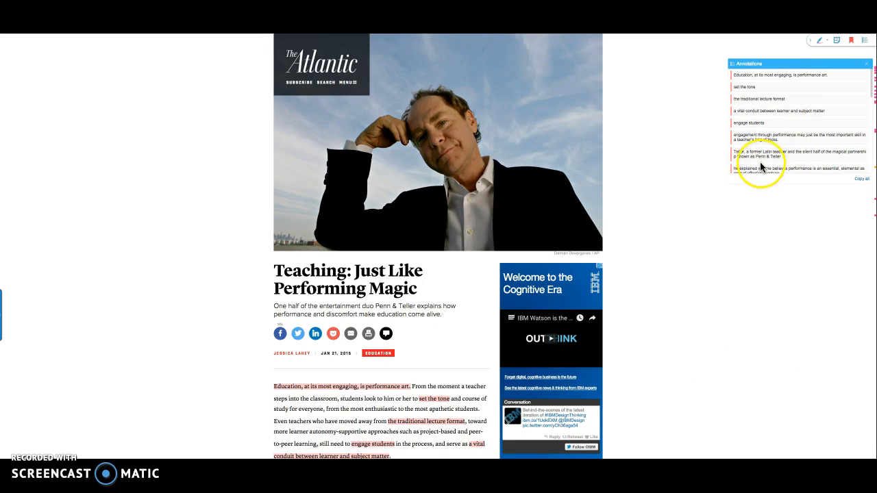
{"action": "mouse_move", "coordinate": [756, 181]}
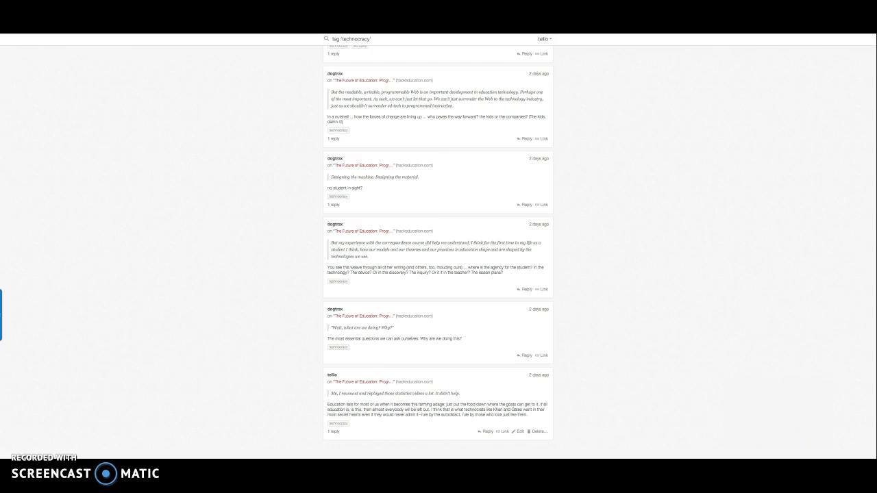
{"action": "mouse_move", "coordinate": [651, 45]}
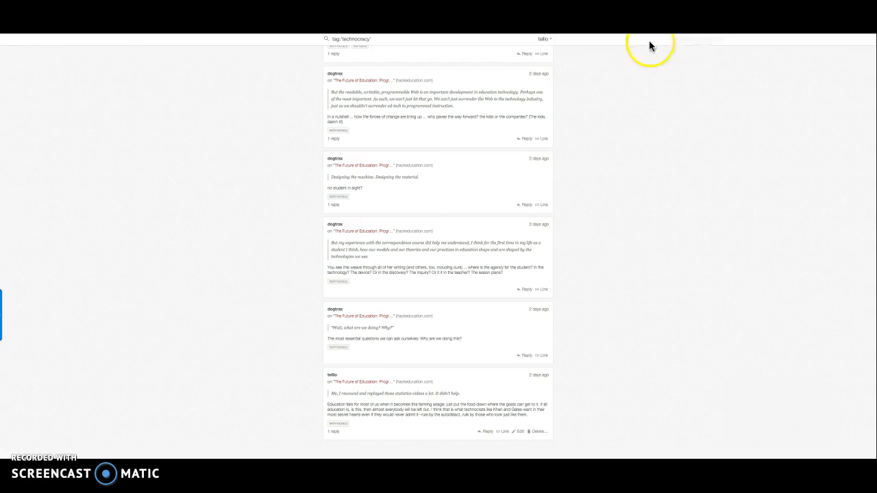
{"action": "mouse_move", "coordinate": [586, 163]}
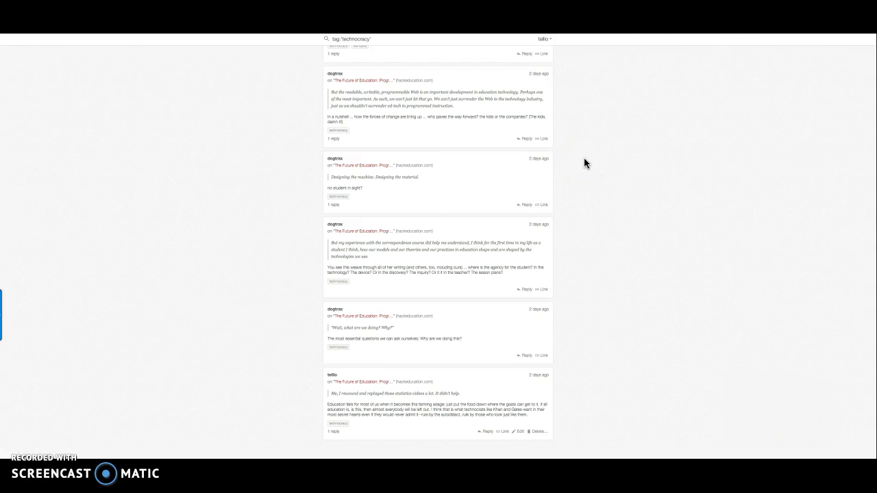
{"action": "mouse_move", "coordinate": [591, 109]}
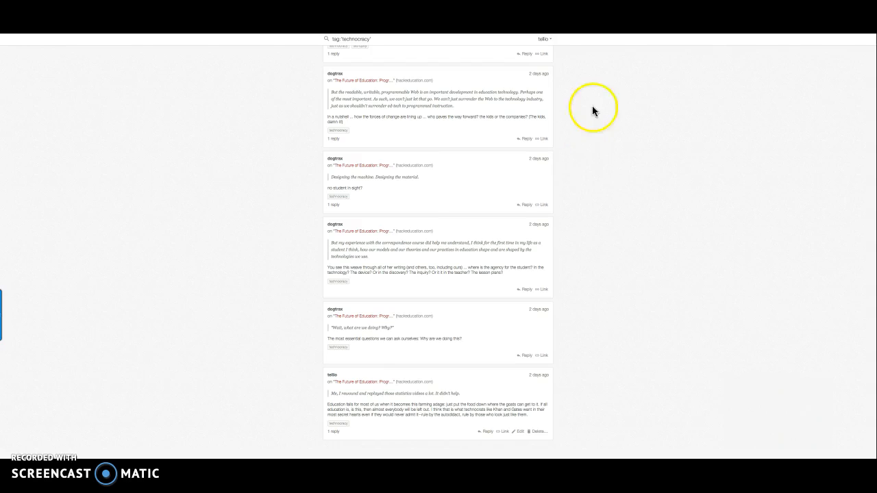
{"action": "mouse_move", "coordinate": [594, 111]}
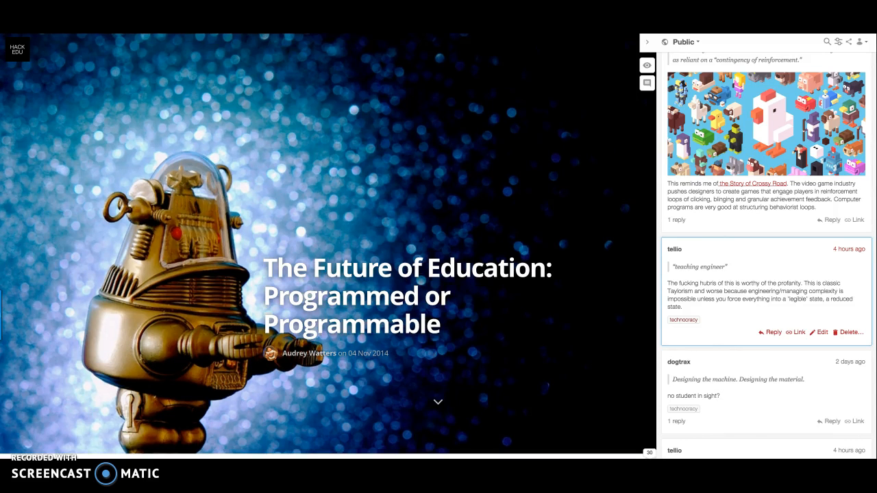
{"action": "mouse_move", "coordinate": [674, 316]}
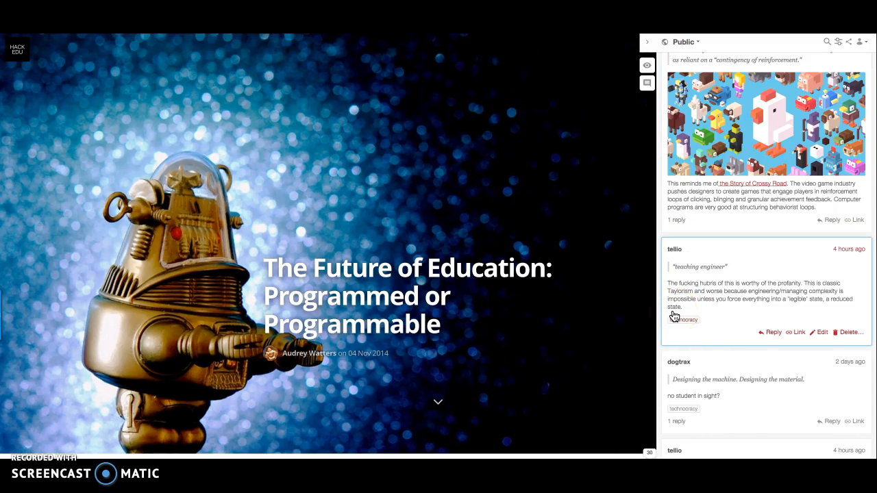
{"action": "mouse_move", "coordinate": [767, 152]}
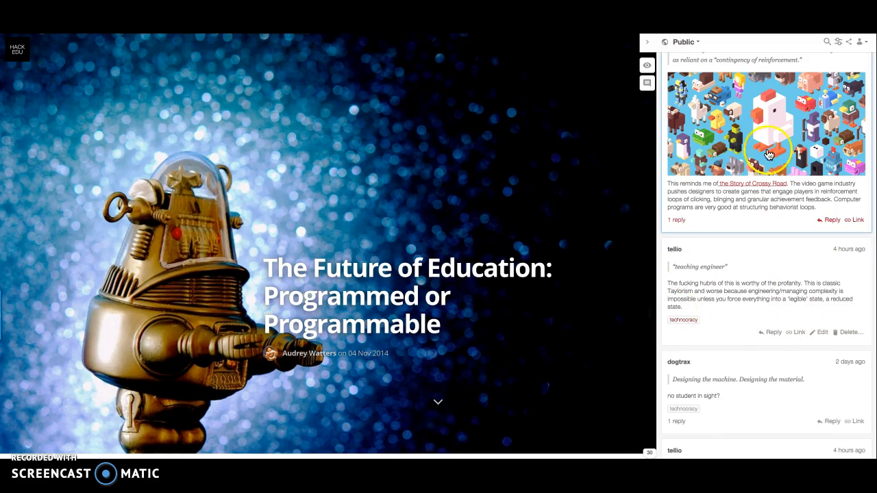
{"action": "mouse_move", "coordinate": [719, 183]}
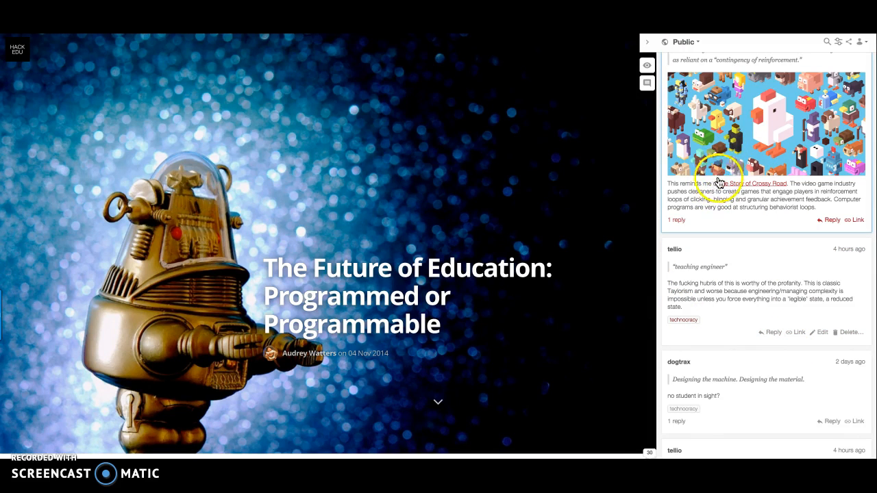
{"action": "mouse_move", "coordinate": [622, 185]}
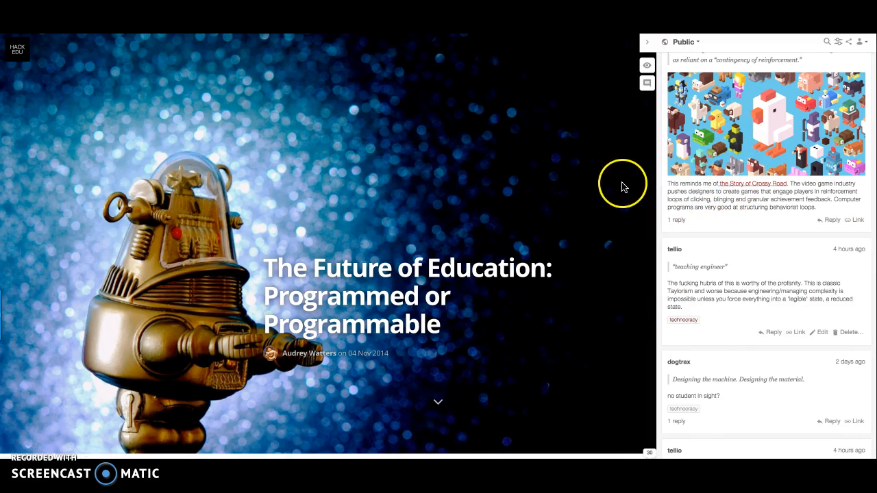
{"action": "mouse_move", "coordinate": [624, 187]}
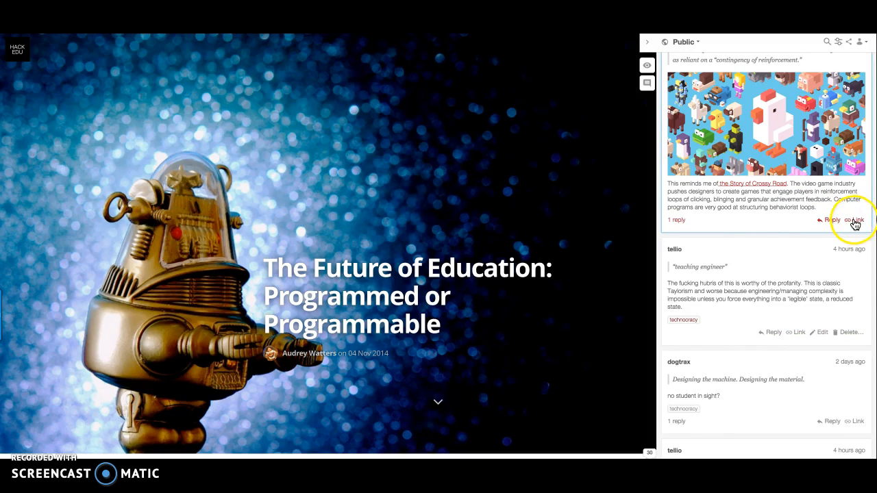
{"action": "right_click", "coordinate": [857, 219]}
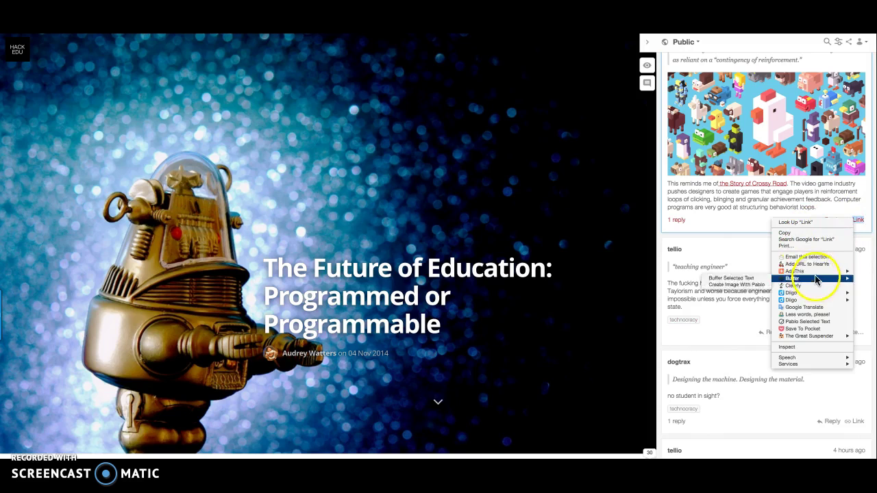
{"action": "mouse_move", "coordinate": [808, 257]}
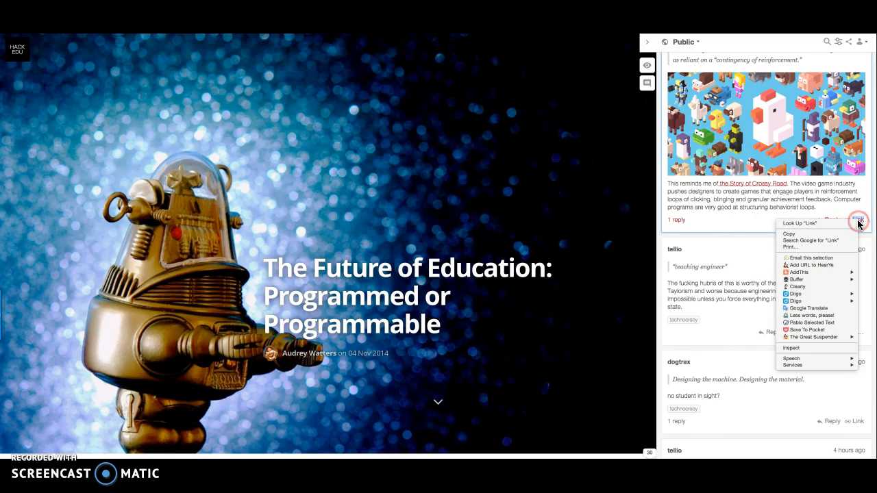
{"action": "mouse_move", "coordinate": [857, 222]}
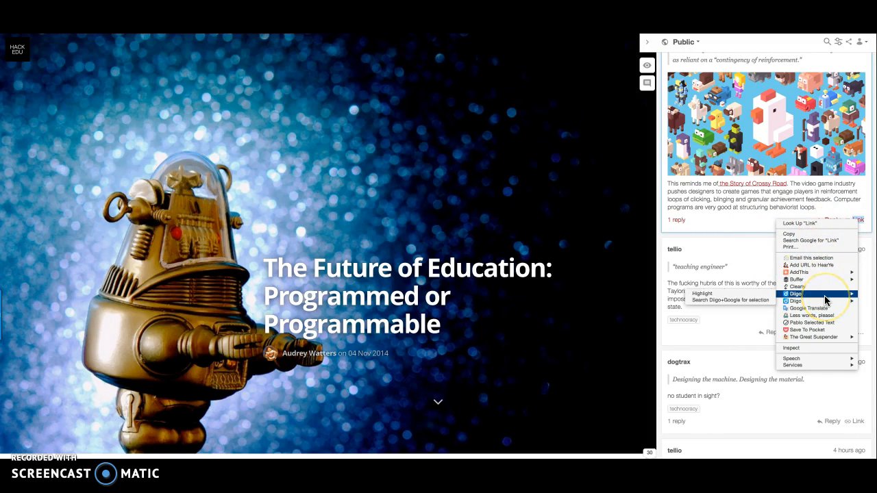
{"action": "left_click", "coordinate": [737, 214]}
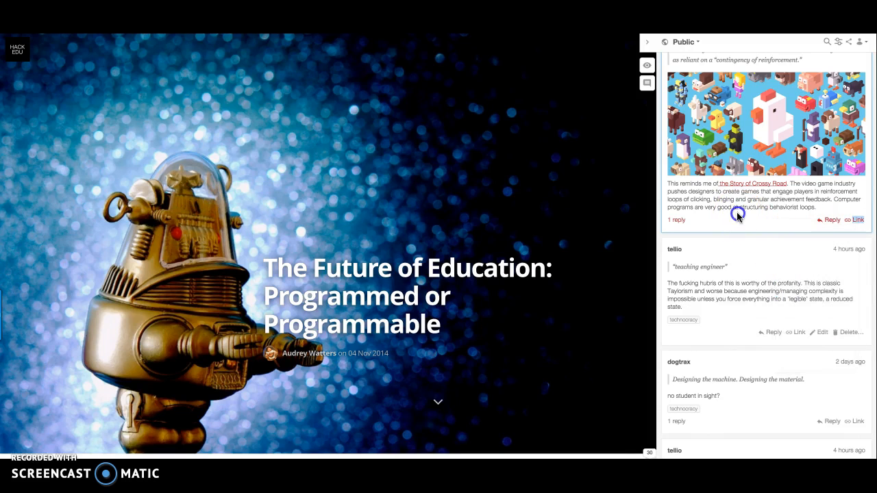
{"action": "mouse_move", "coordinate": [738, 217]}
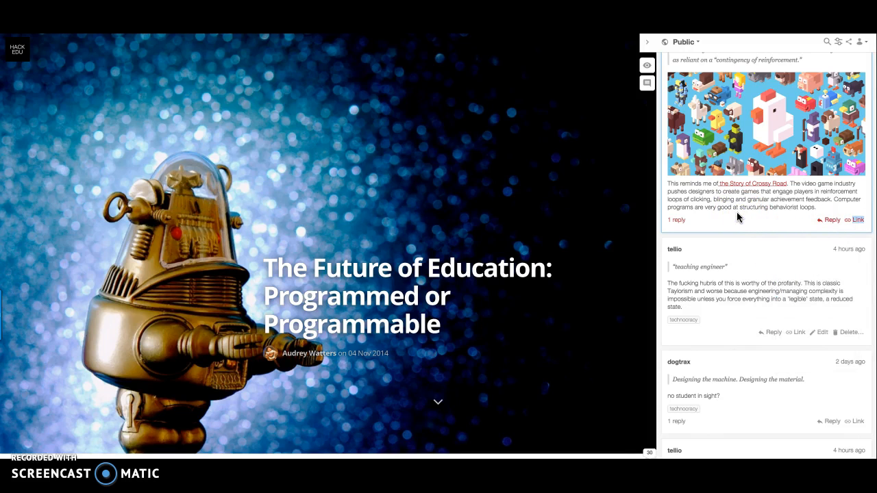
{"action": "scroll", "scroll_direction": "up", "scroll_amount": 3}
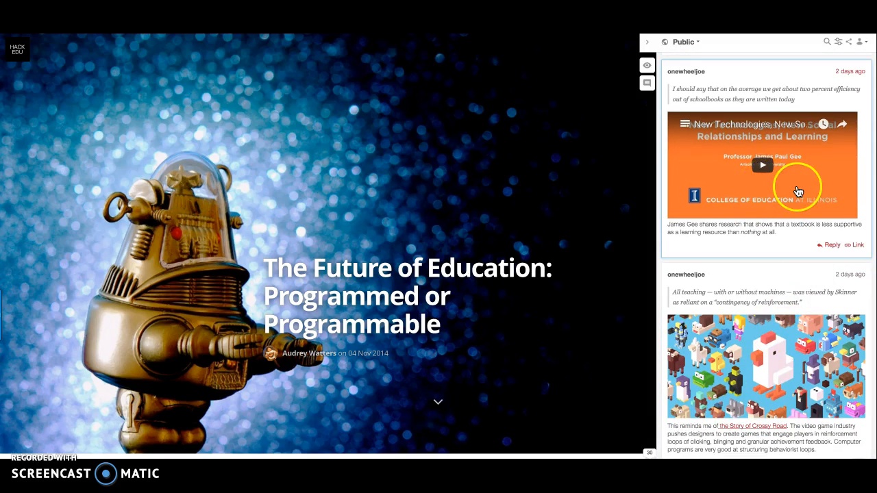
{"action": "scroll", "scroll_direction": "up", "scroll_amount": 3}
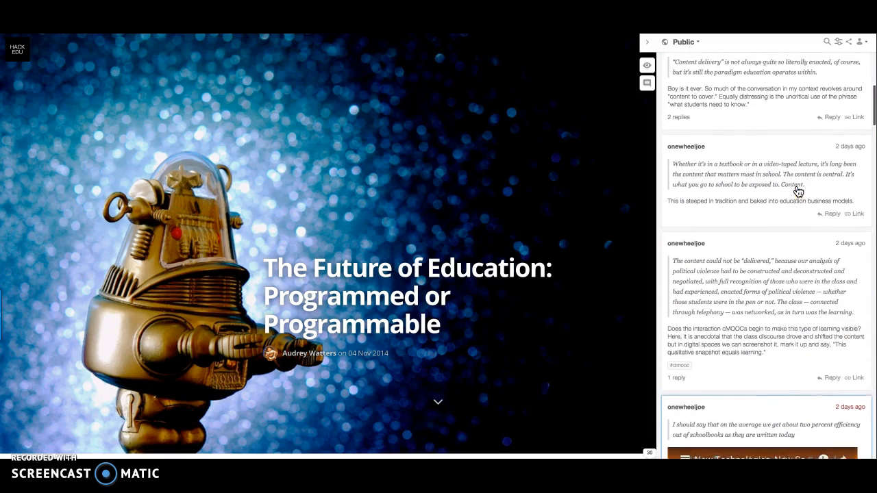
{"action": "scroll", "scroll_direction": "down", "scroll_amount": 3}
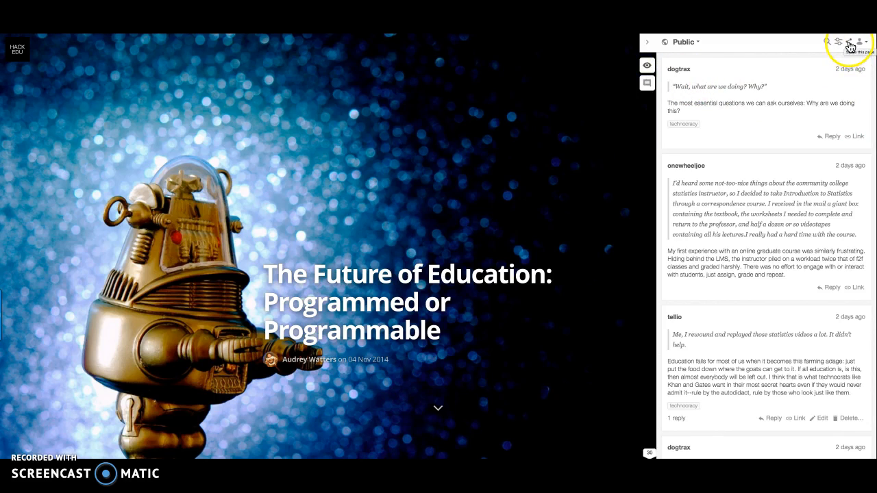
{"action": "mouse_move", "coordinate": [752, 137]}
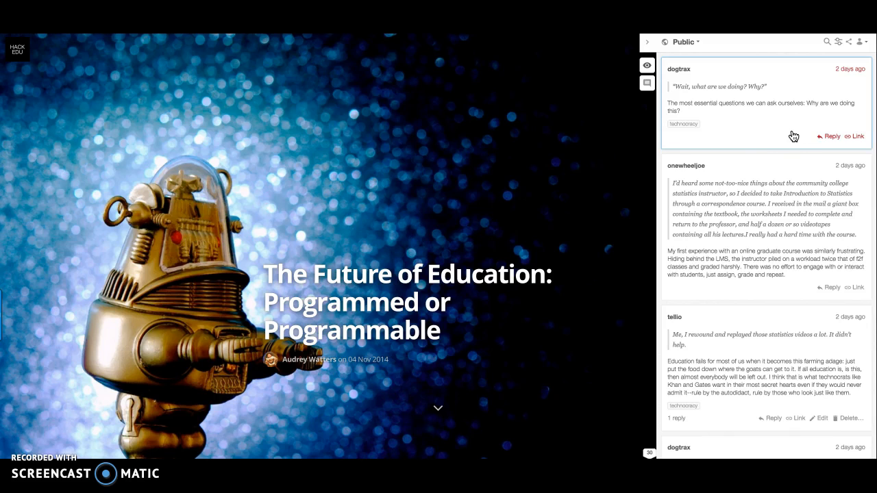
{"action": "mouse_move", "coordinate": [751, 136]}
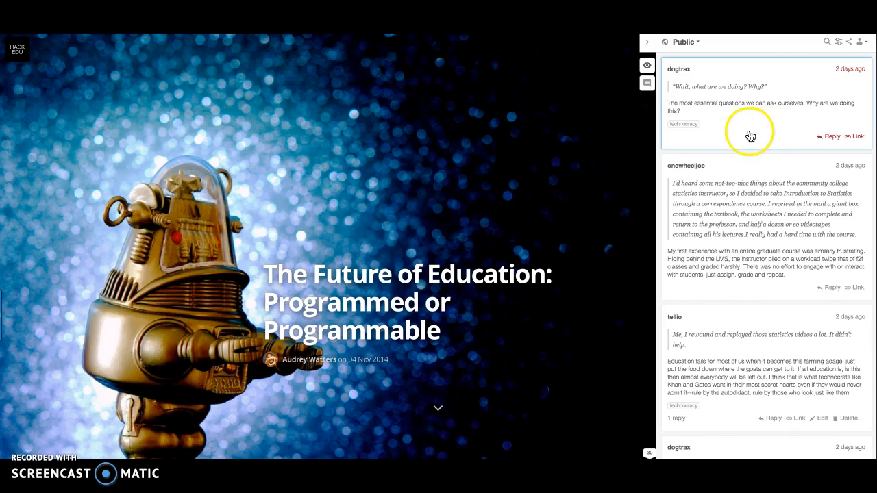
{"action": "mouse_move", "coordinate": [743, 134]}
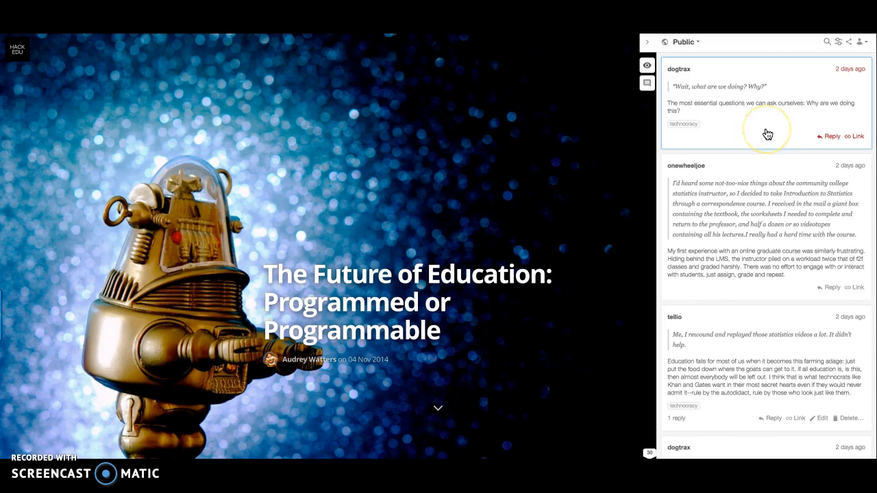
{"action": "mouse_move", "coordinate": [775, 134]}
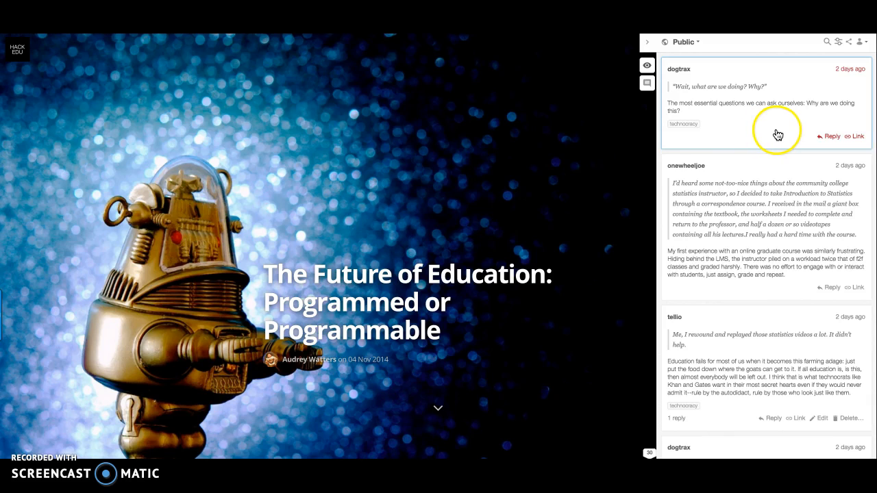
{"action": "mouse_move", "coordinate": [795, 154]}
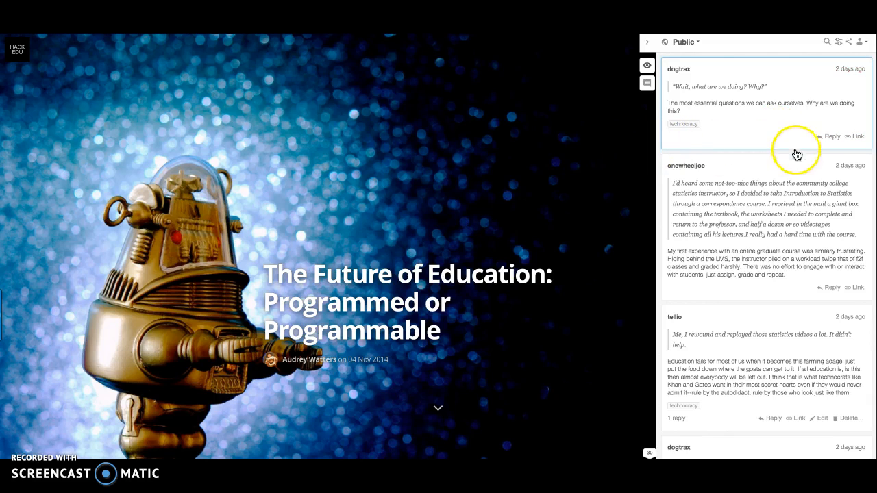